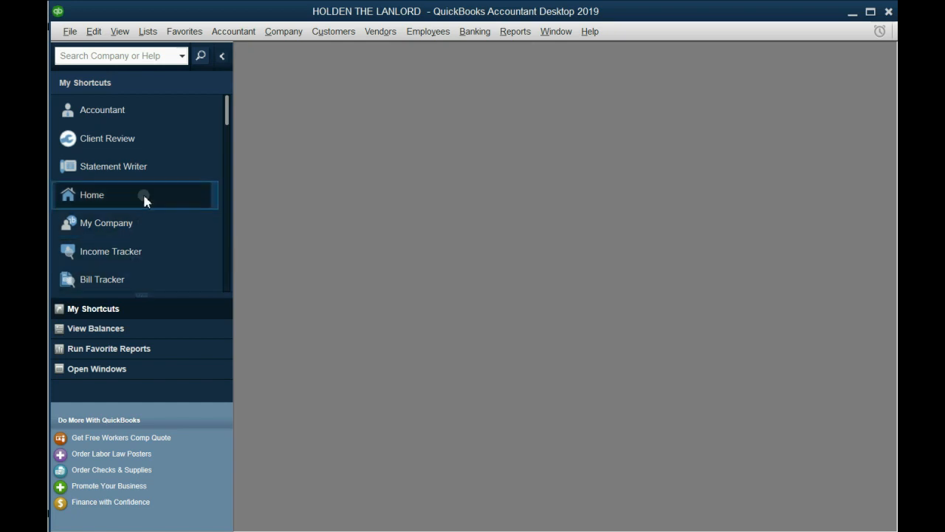
mouse_move(102, 251)
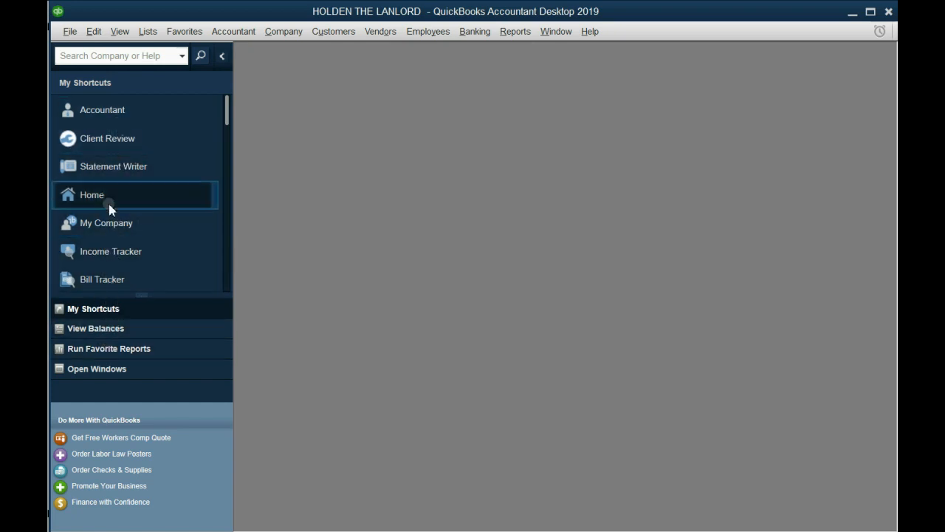
- Open the Home page, then close its window
click(92, 194)
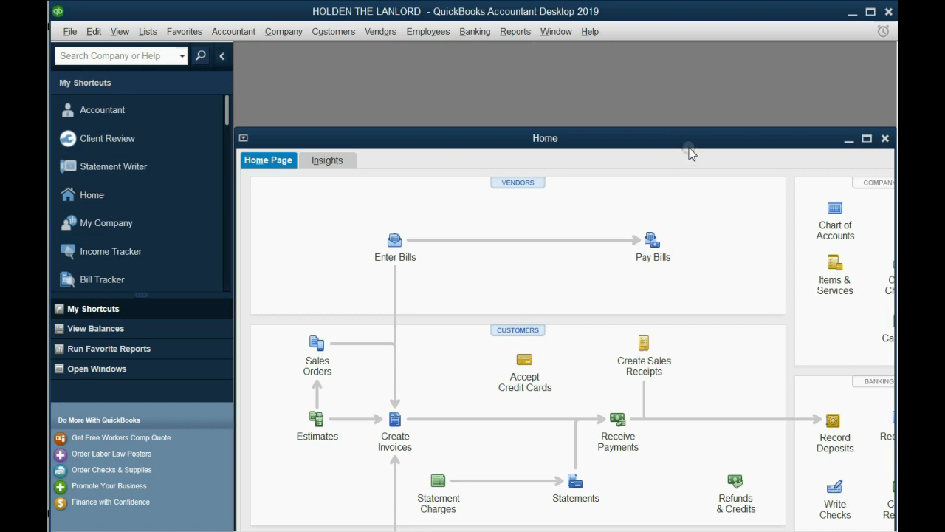
click(885, 138)
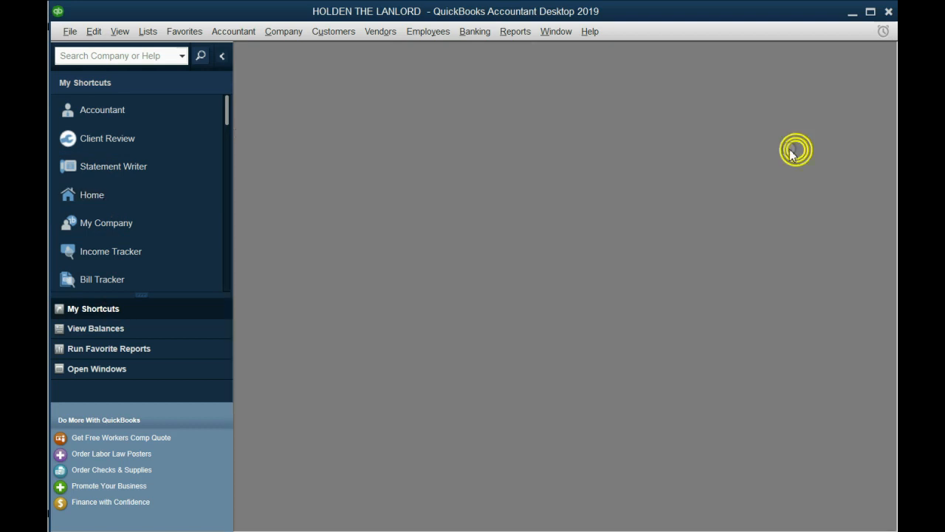
click(589, 31)
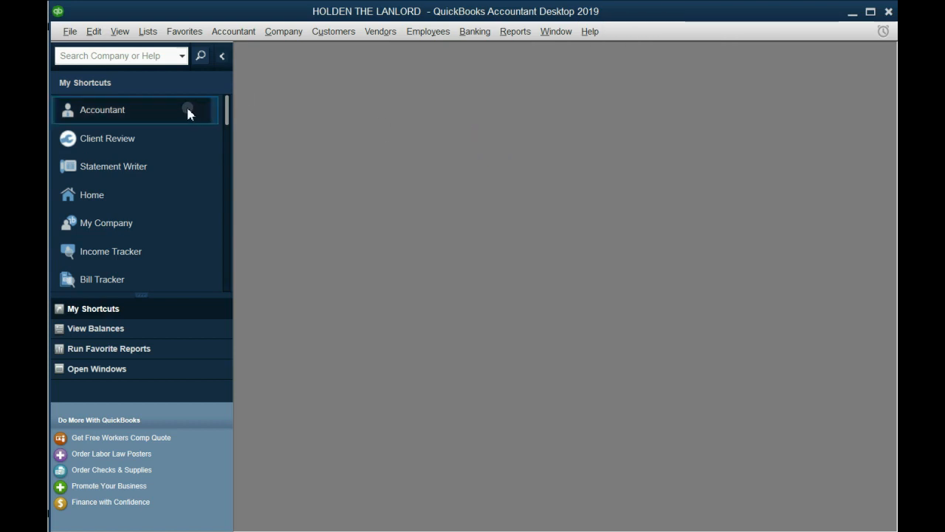
mouse_move(147, 317)
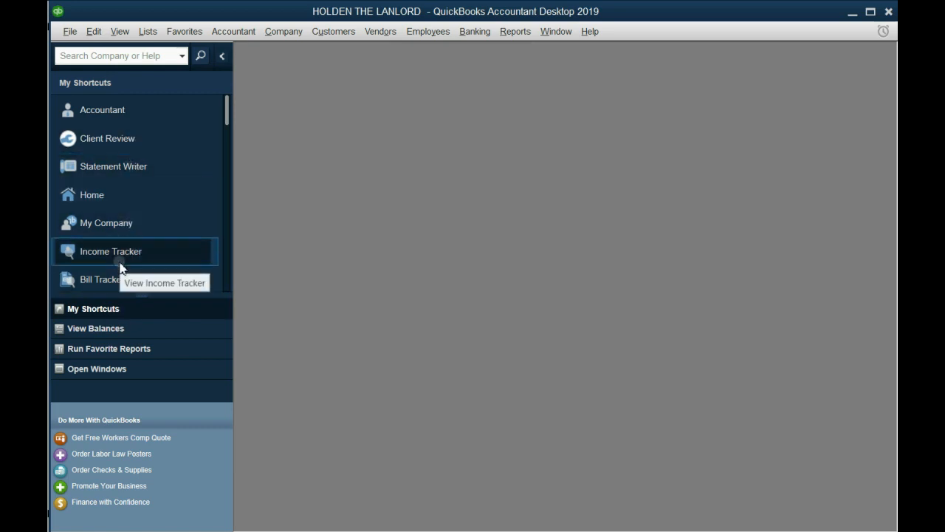
- Switch the icon bar from the left side to the top of the window
click(120, 31)
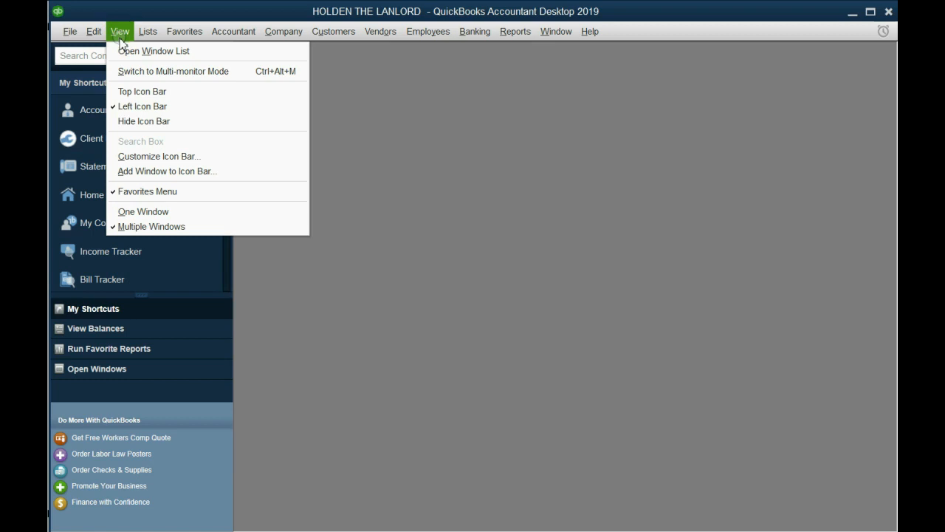
click(142, 91)
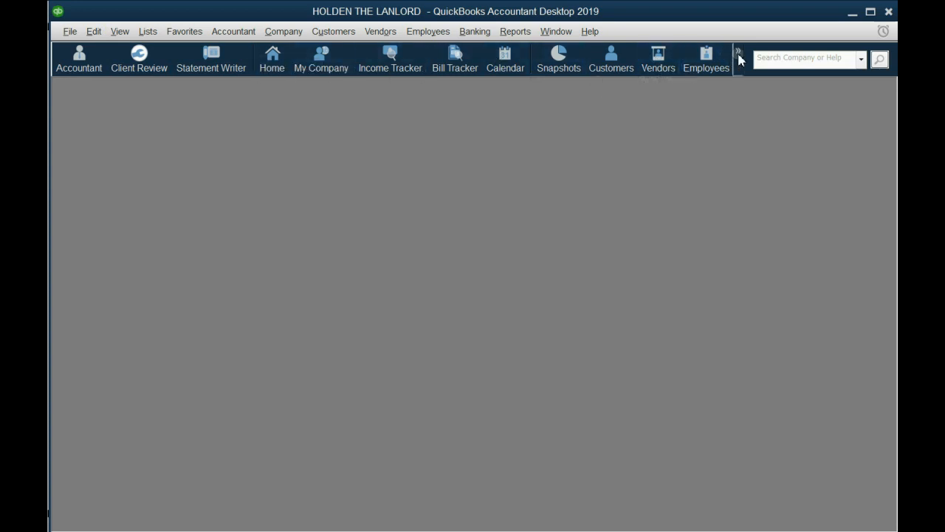
click(738, 52)
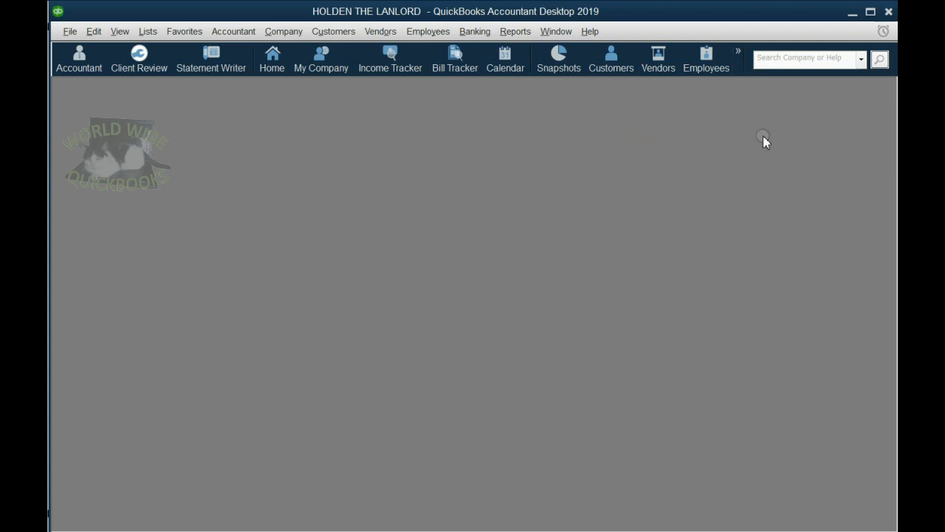
mouse_move(893, 138)
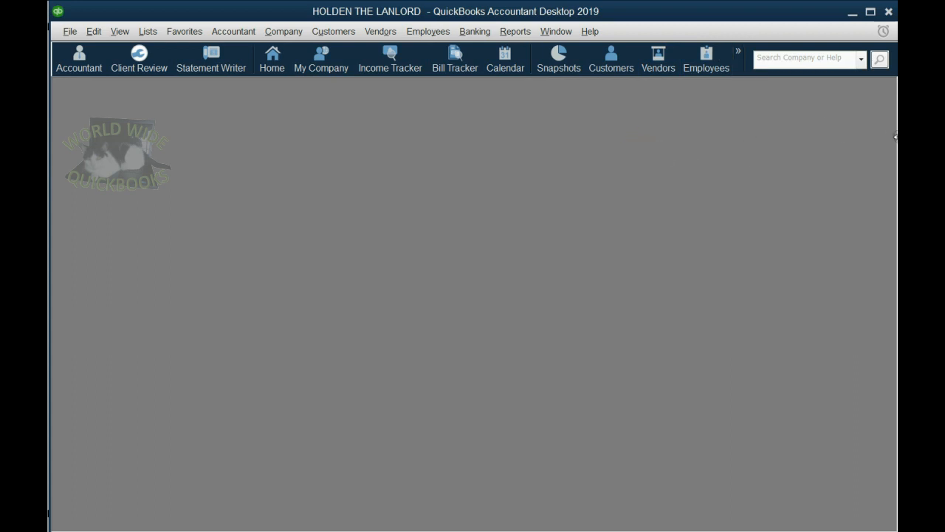
click(737, 50)
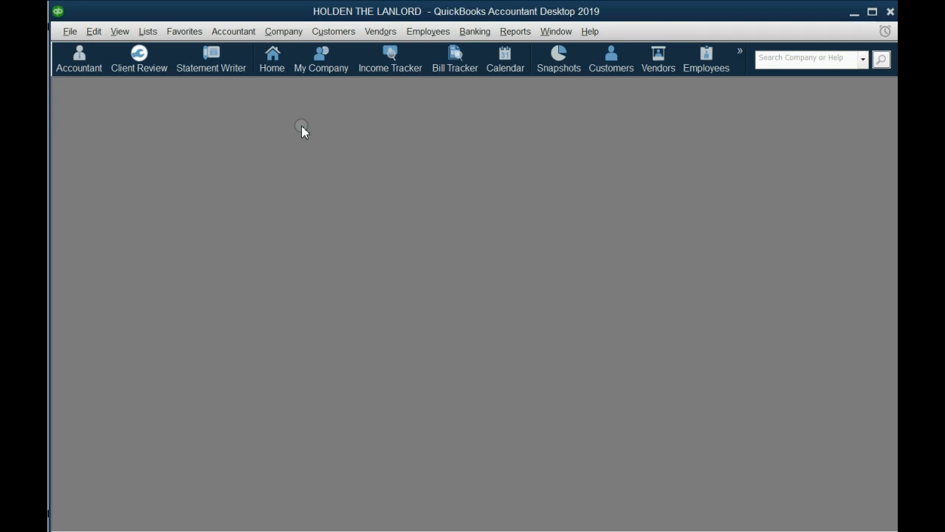
click(119, 31)
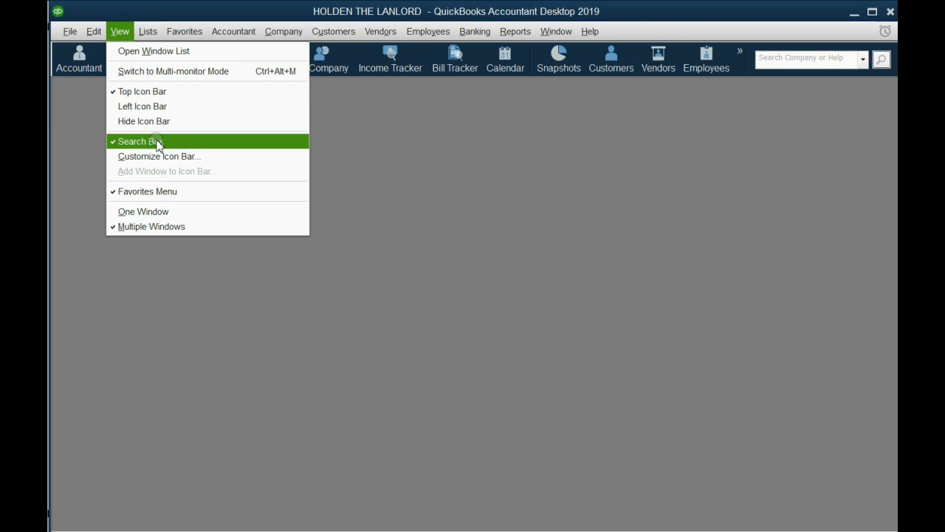
click(160, 156)
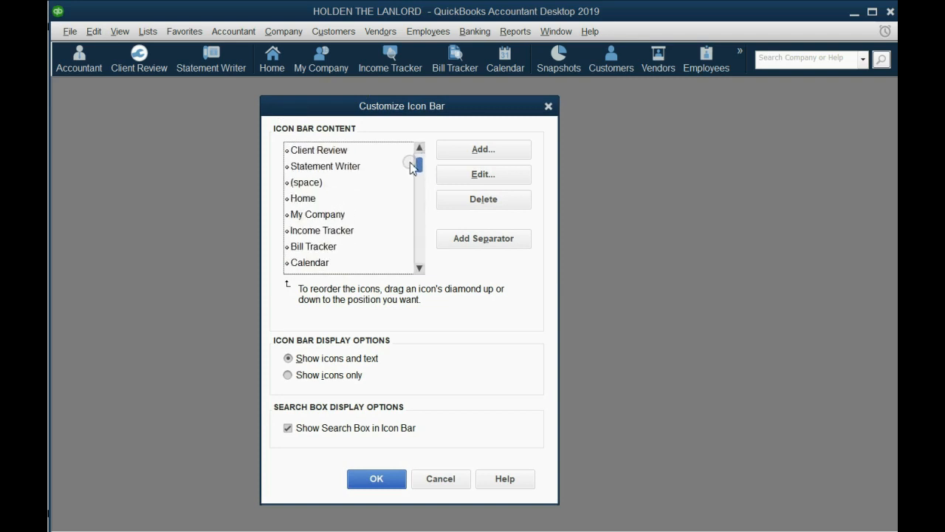
click(319, 150)
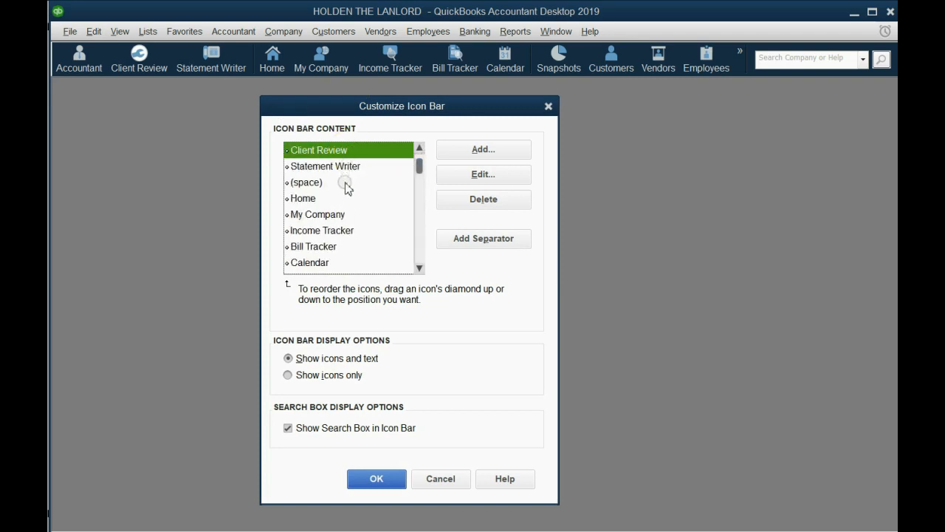
click(321, 230)
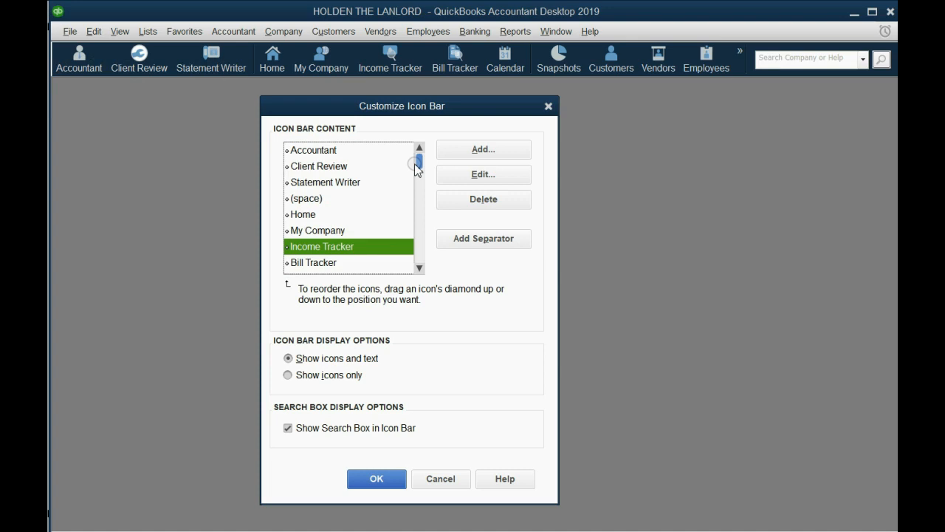
click(314, 150)
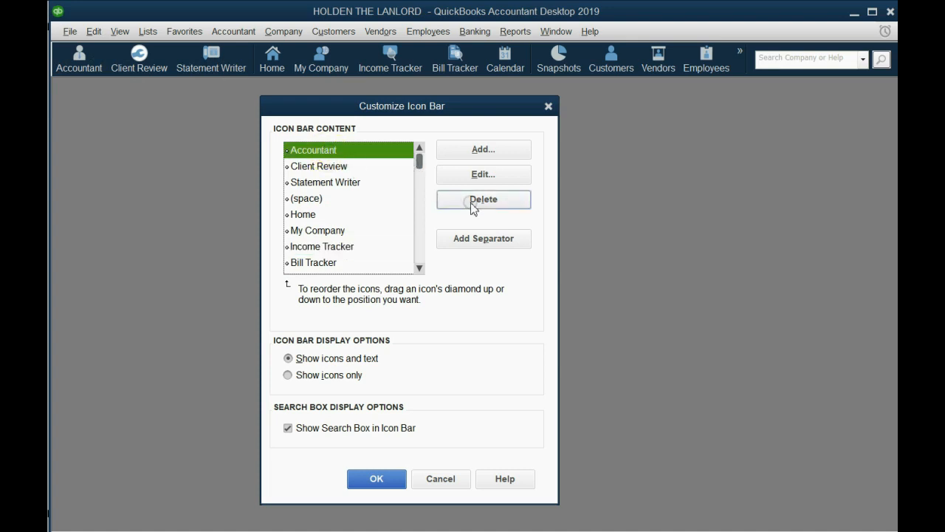
click(483, 200)
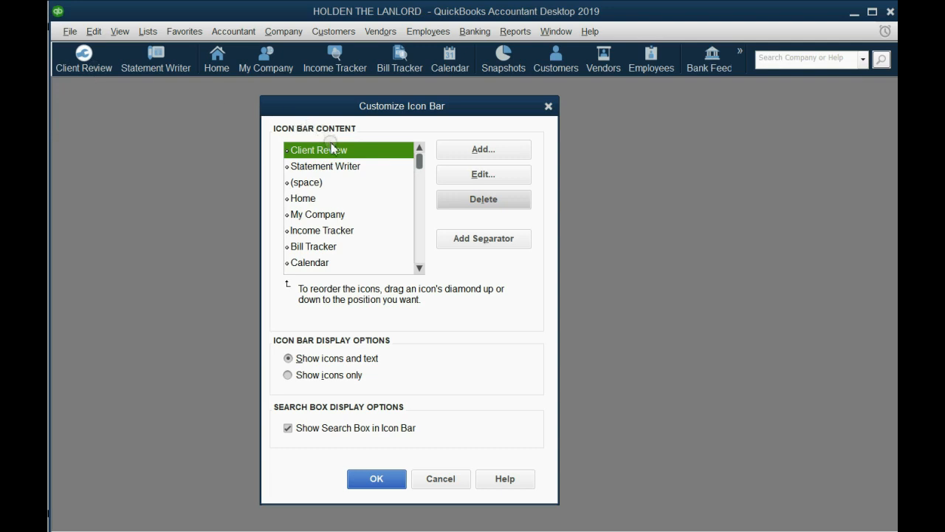
click(483, 199)
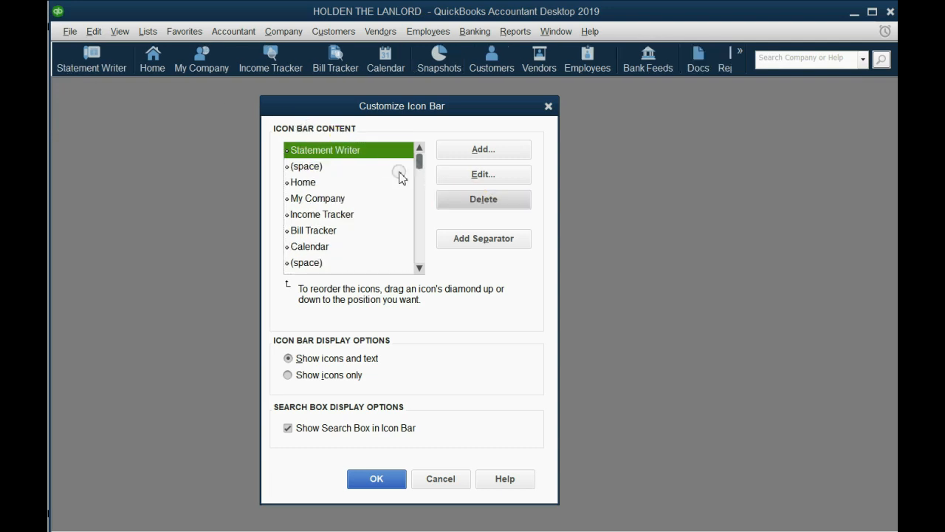
mouse_move(298, 141)
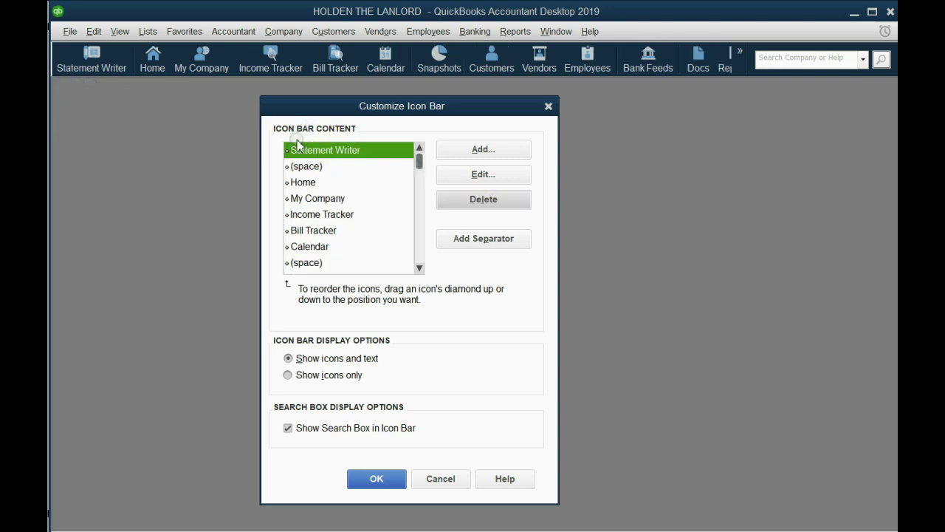
mouse_move(385, 63)
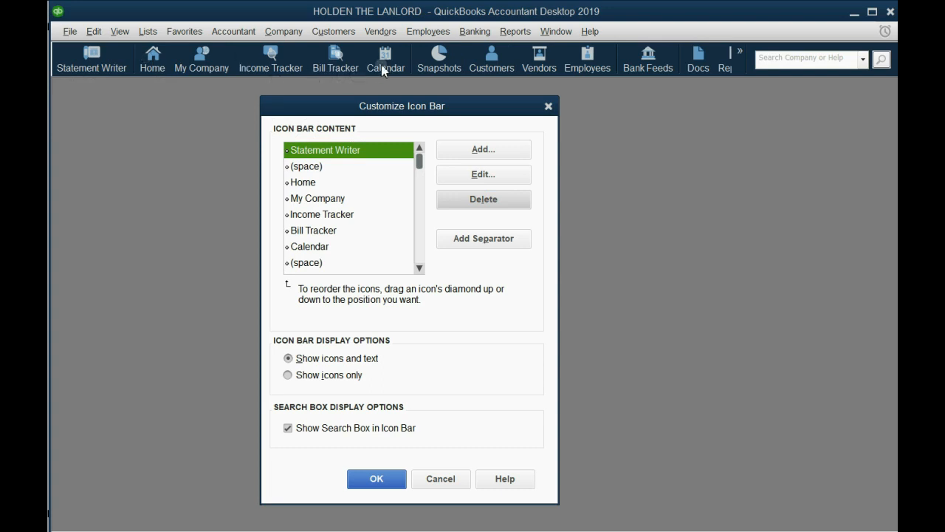
mouse_move(250, 138)
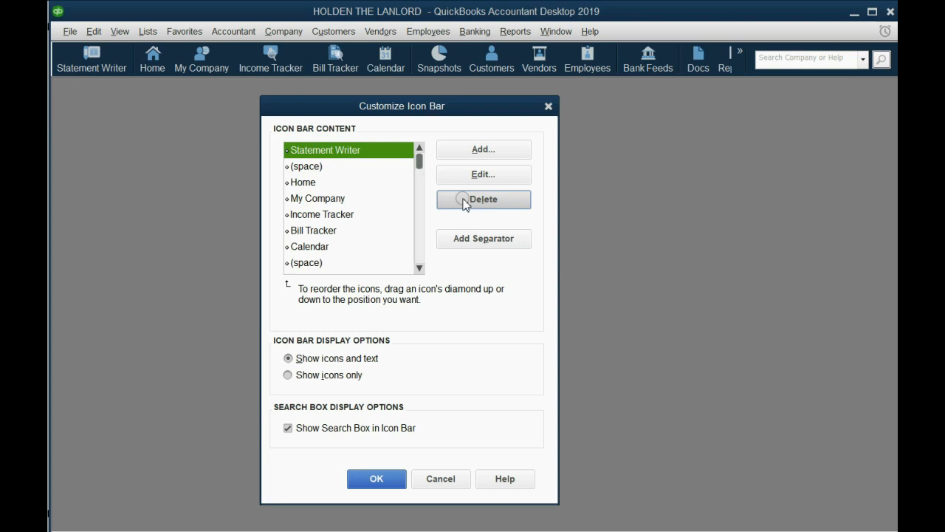
click(483, 198)
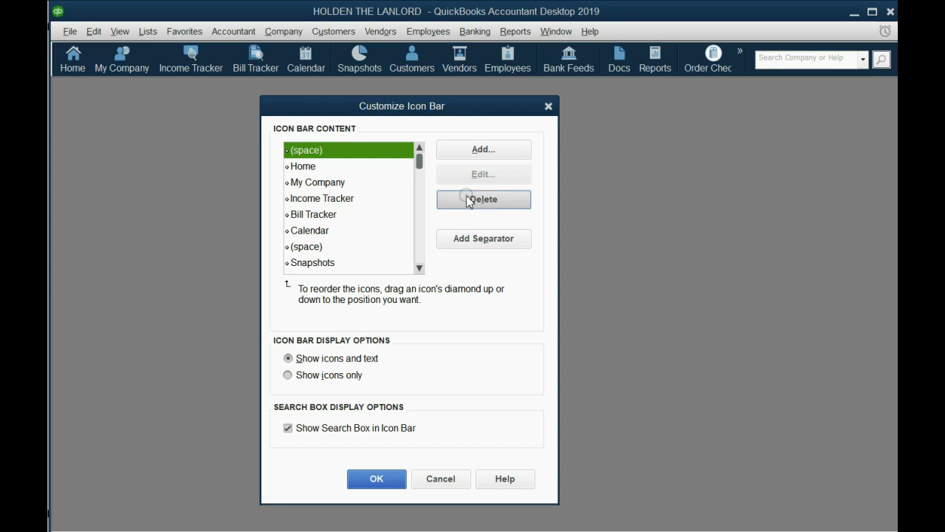
click(484, 199)
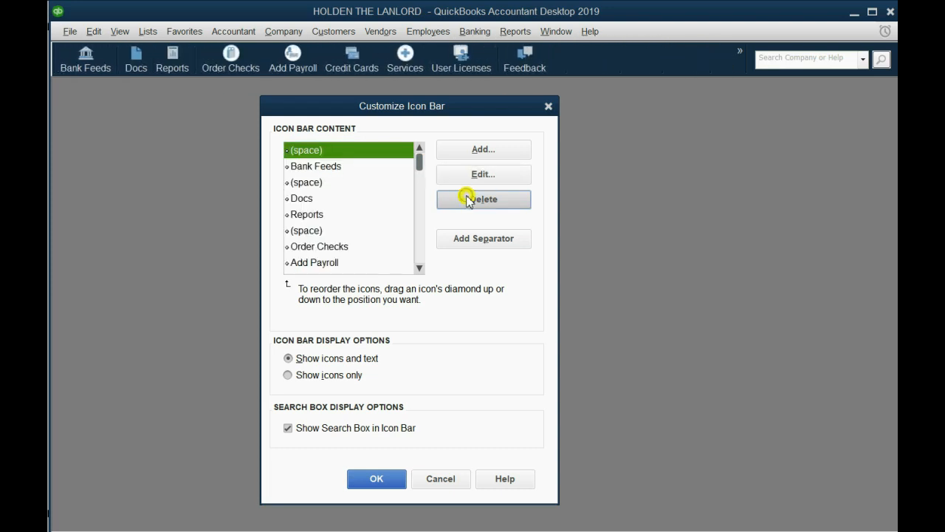
click(483, 199)
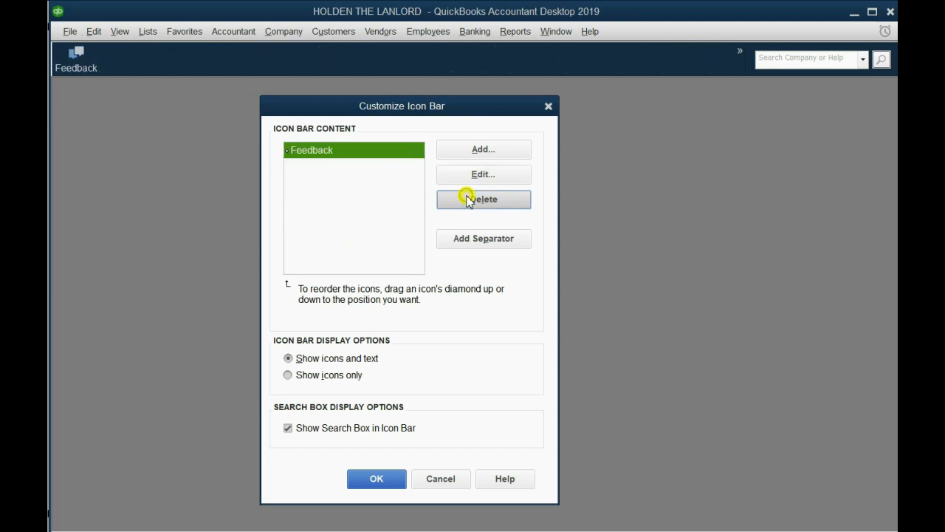
click(483, 200)
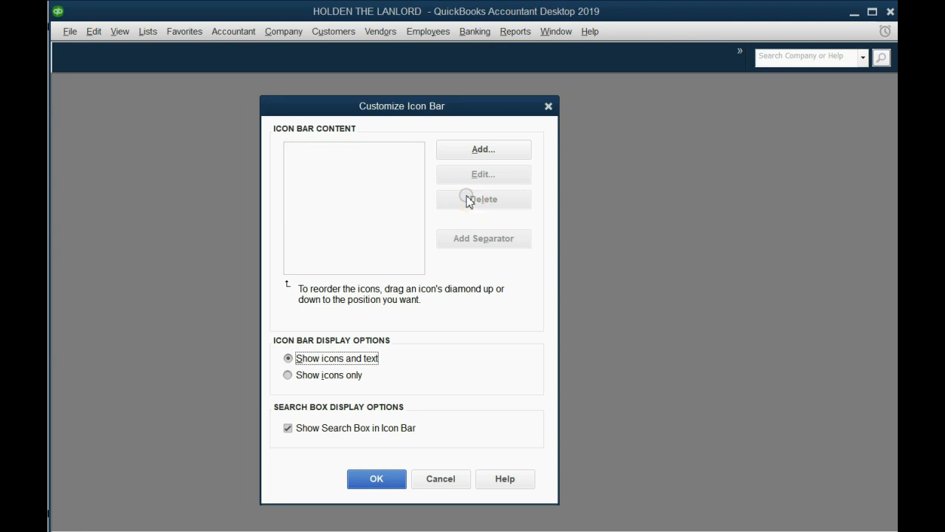
mouse_move(385, 448)
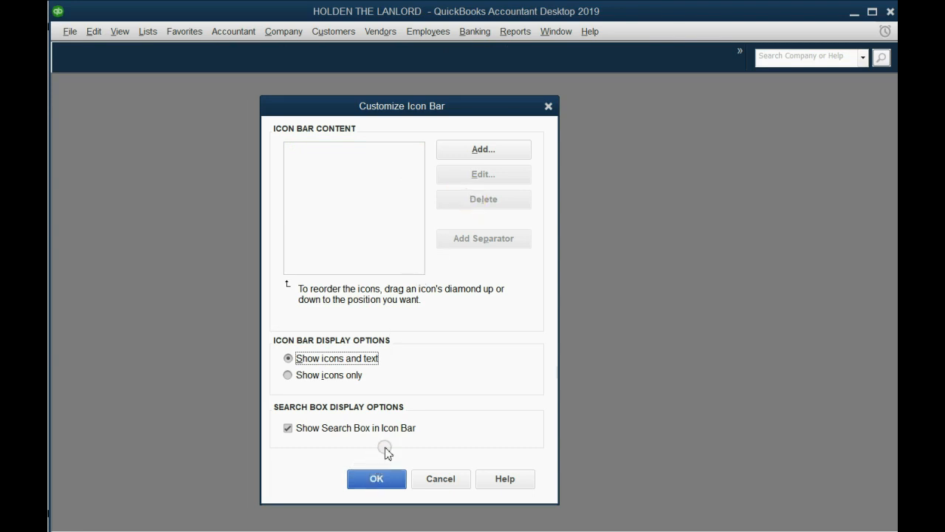
click(376, 479)
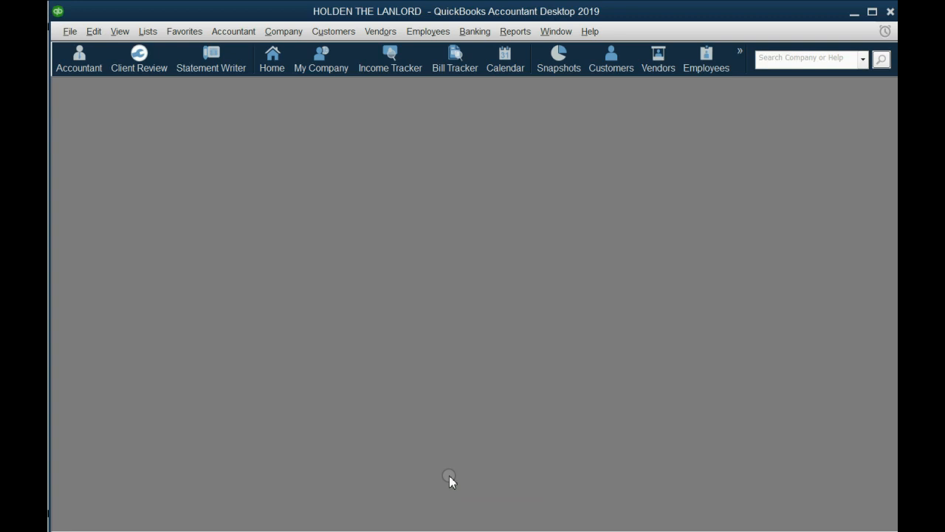
mouse_move(122, 94)
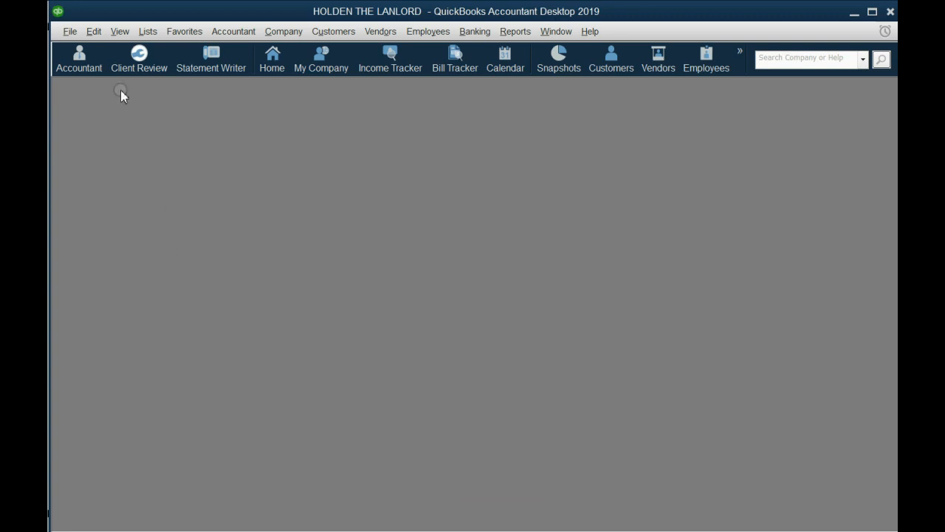
- Delete the default icons one by one in the Customize Icon Bar dialog
click(120, 31)
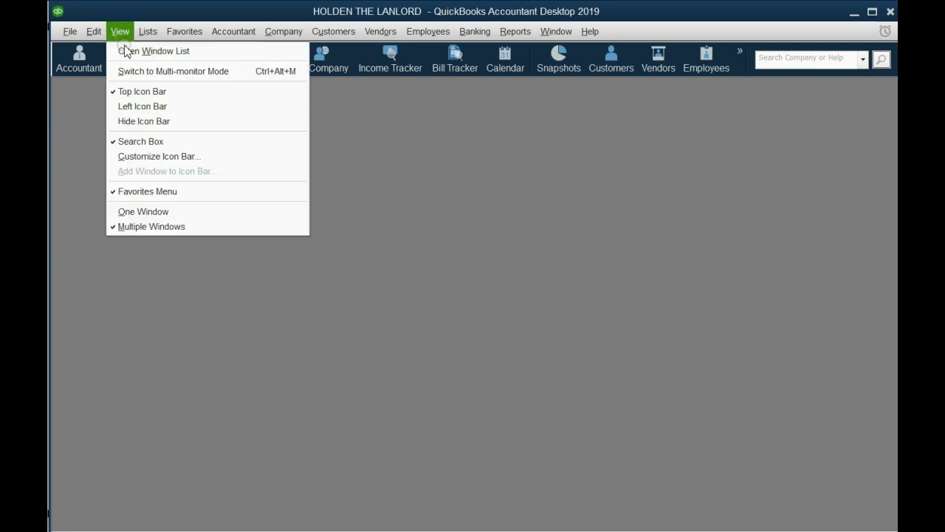
click(159, 155)
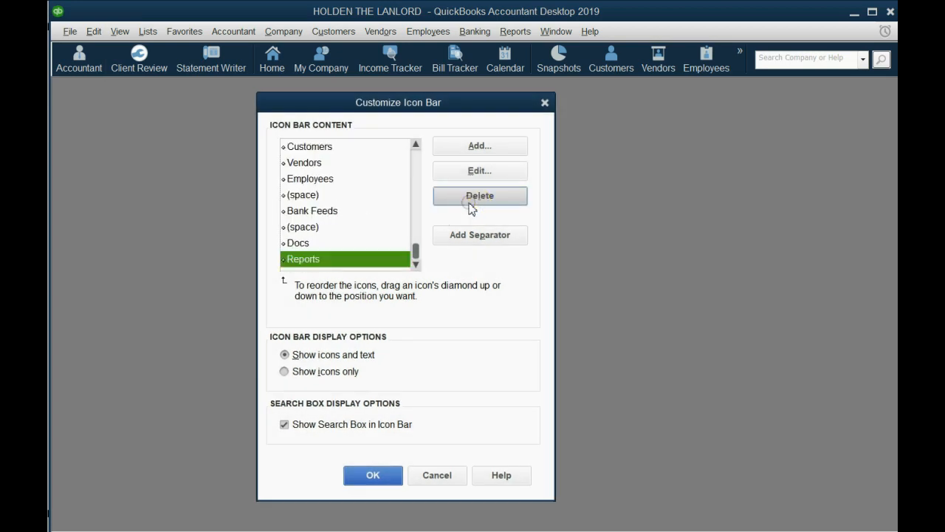
click(479, 195)
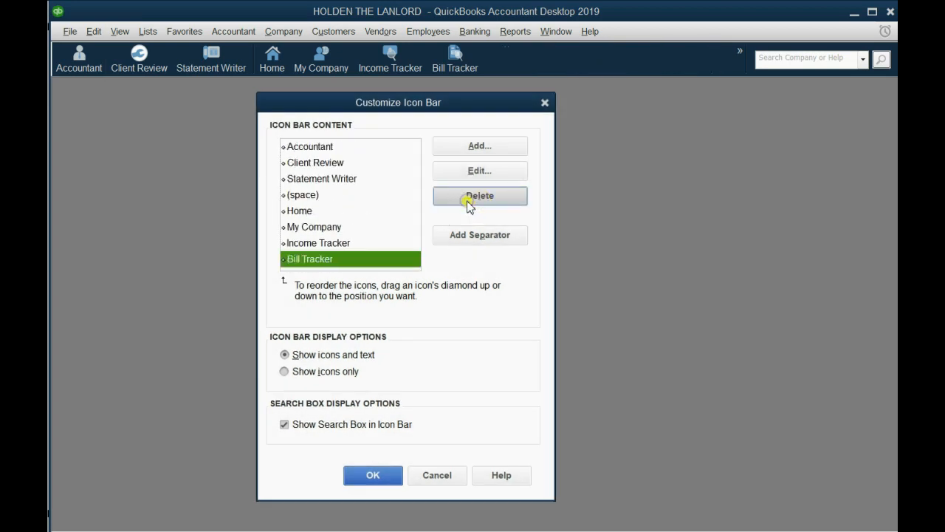
click(479, 194)
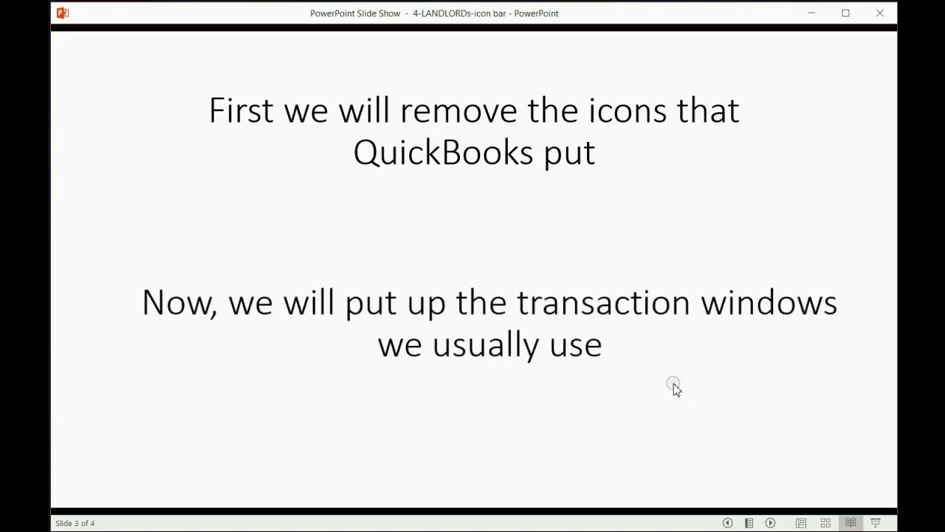
mouse_move(673, 383)
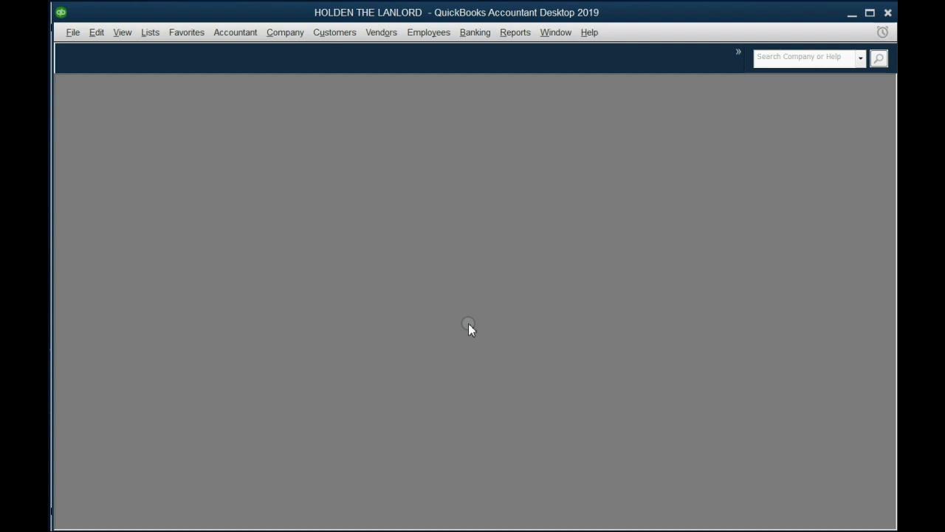
mouse_move(444, 248)
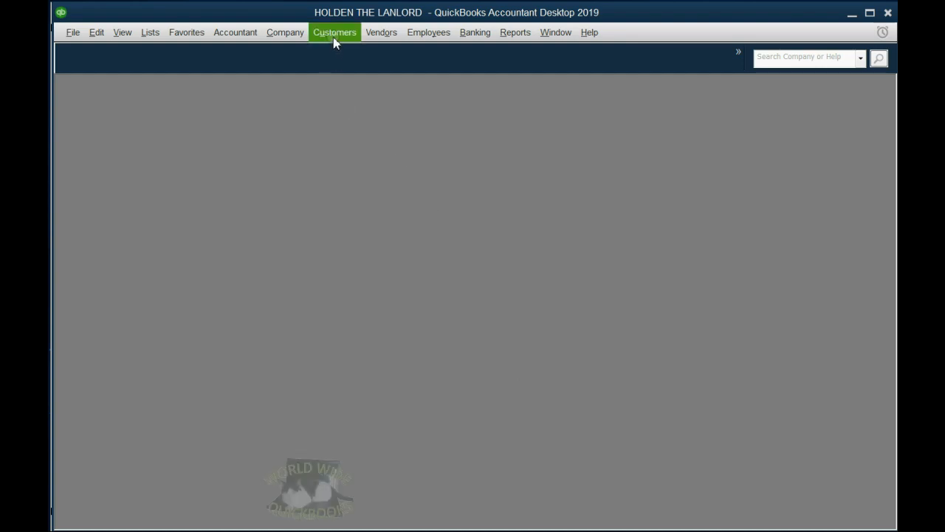
- Open Customers > Receive Payments and drag the payment window higher on screen
click(334, 32)
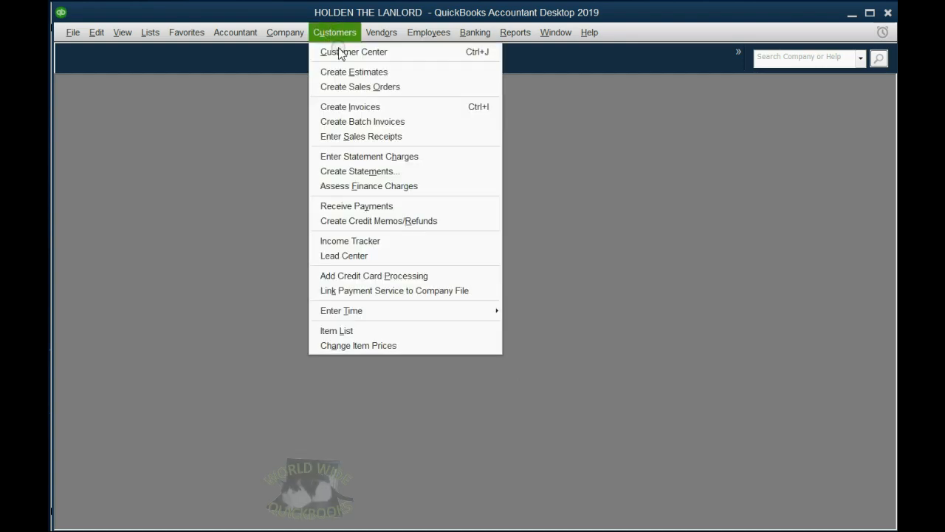
click(357, 206)
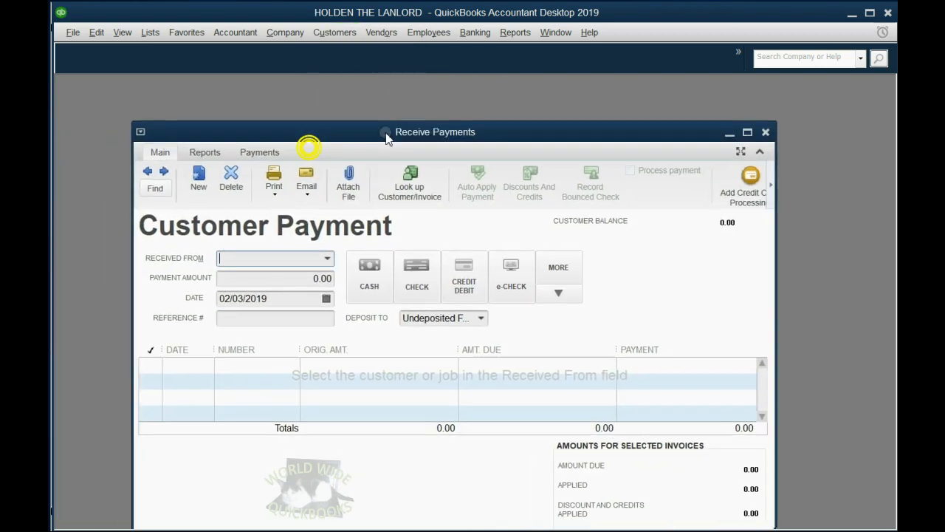
drag(435, 131, 418, 85)
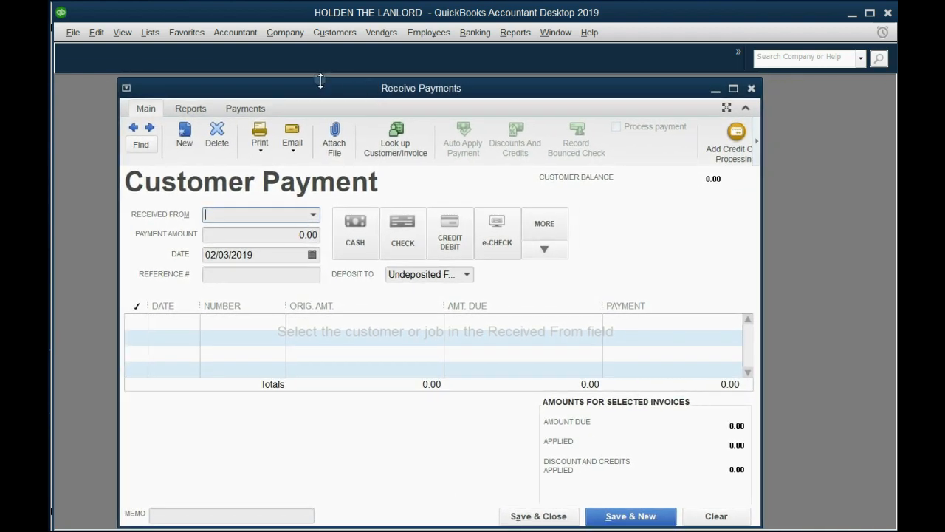
- Add Receive Payments to the icon bar as Payment, then close the Receive Payments window
click(122, 32)
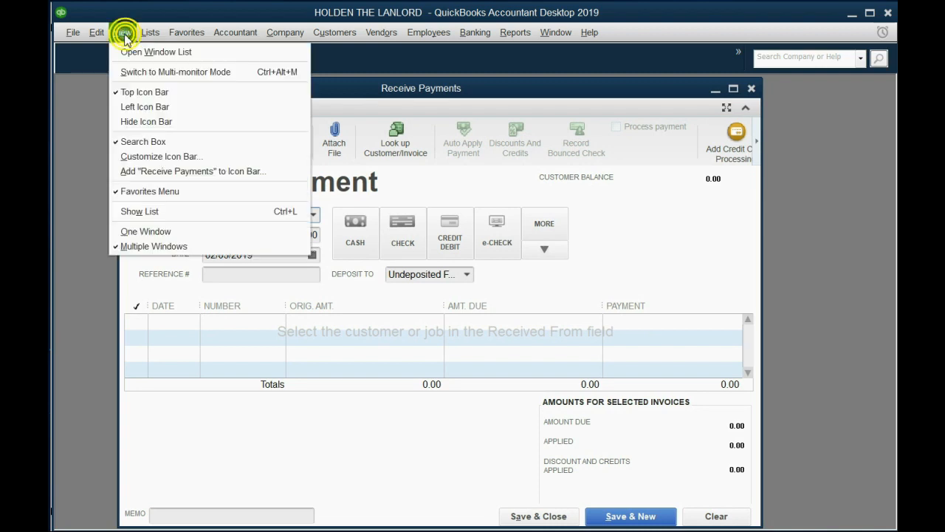
mouse_move(148, 92)
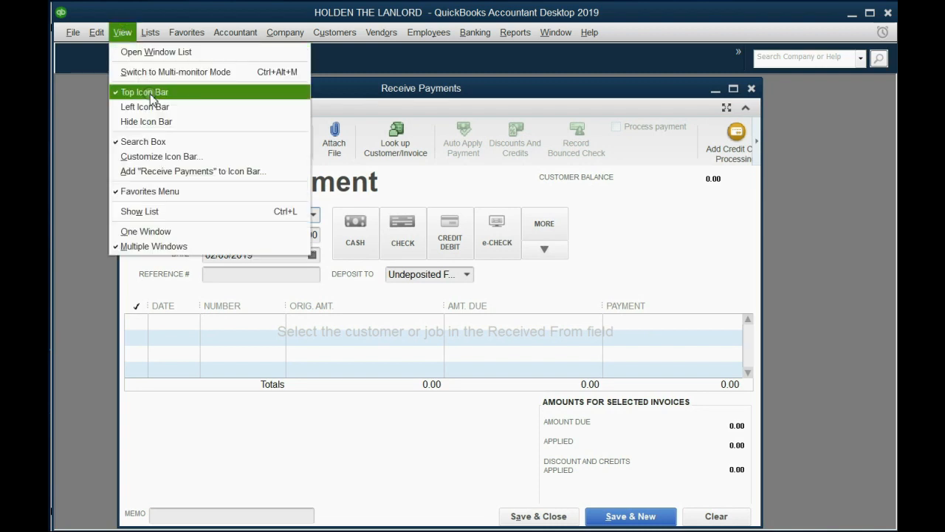
mouse_move(177, 171)
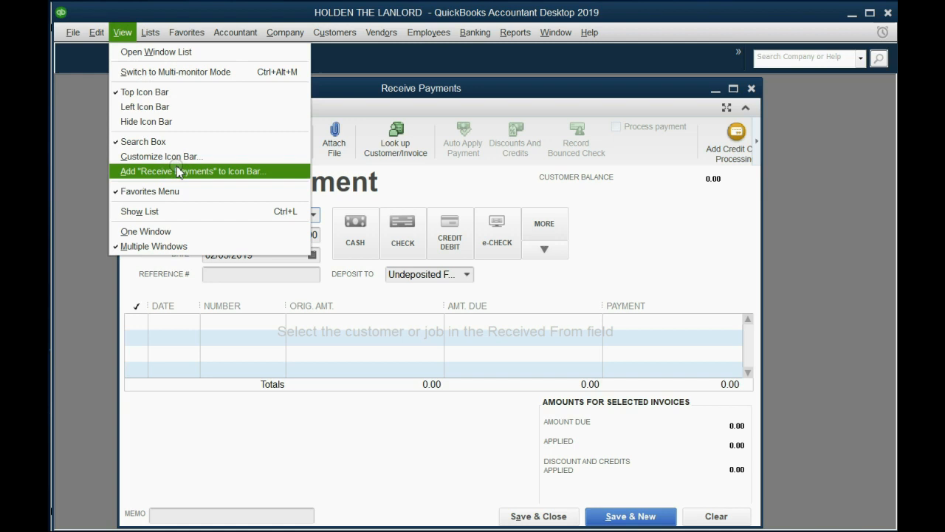
mouse_move(183, 182)
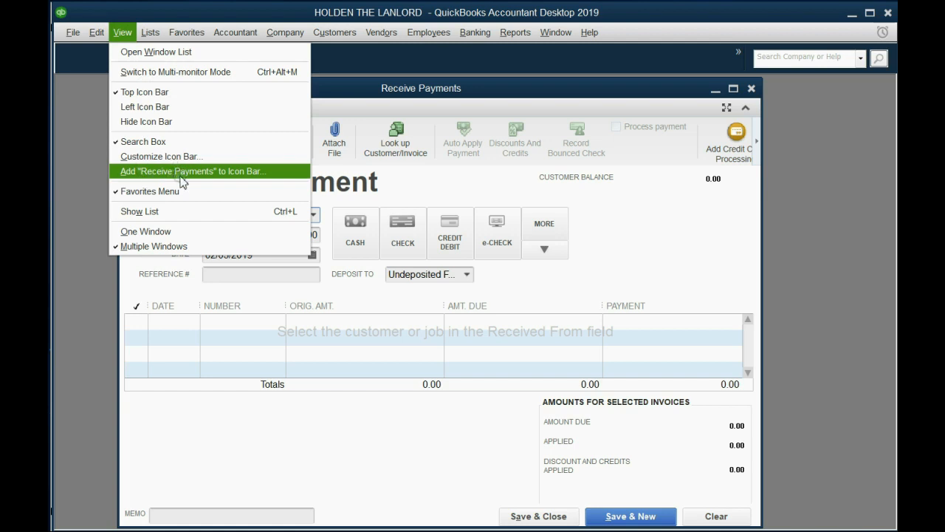
mouse_move(217, 177)
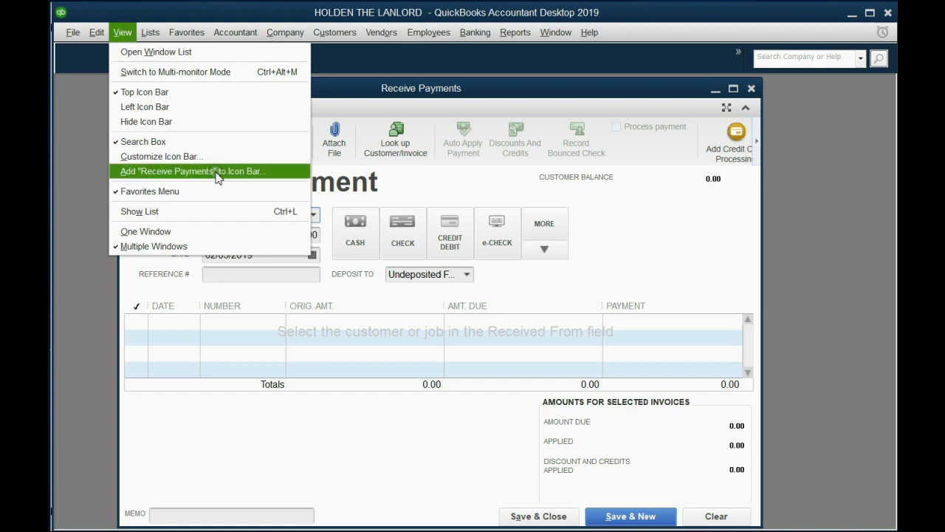
click(192, 171)
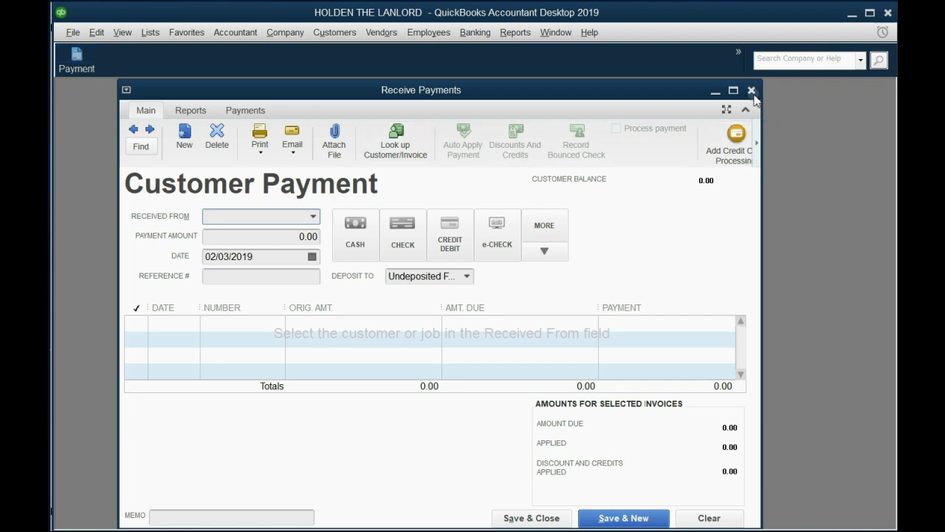
click(752, 91)
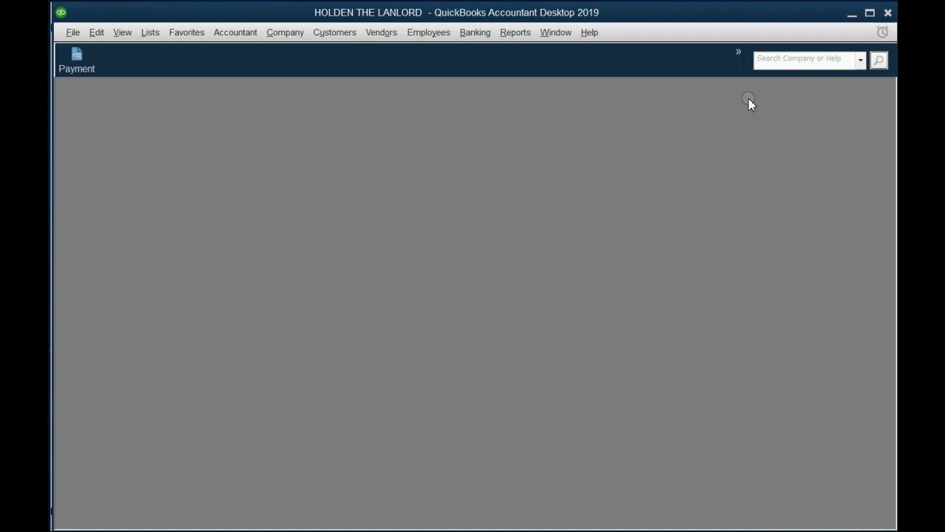
mouse_move(290, 48)
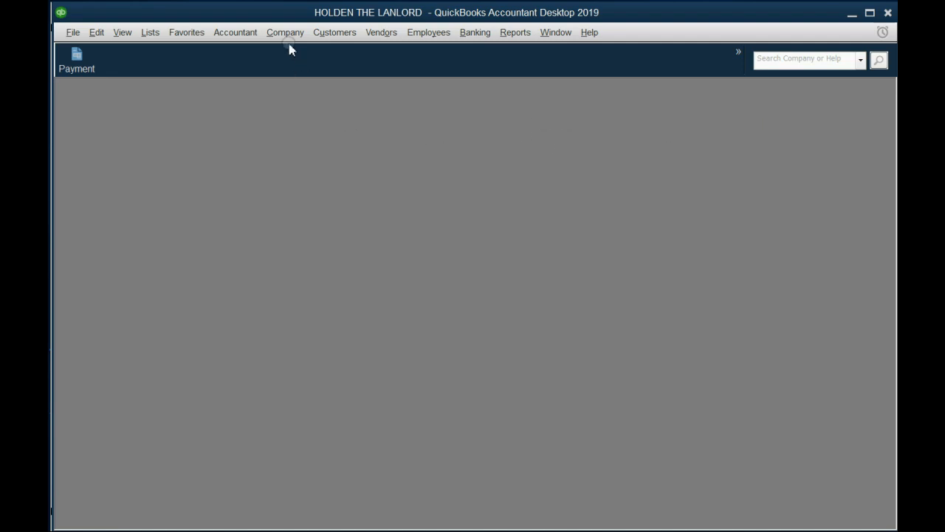
- Open Create Invoices, add it to the icon bar as Invoice, then close the form
click(334, 32)
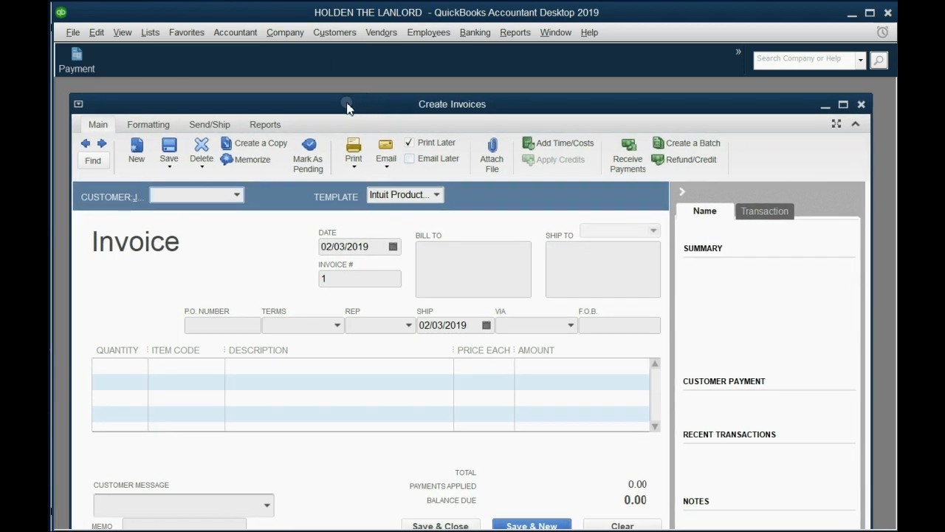
click(122, 32)
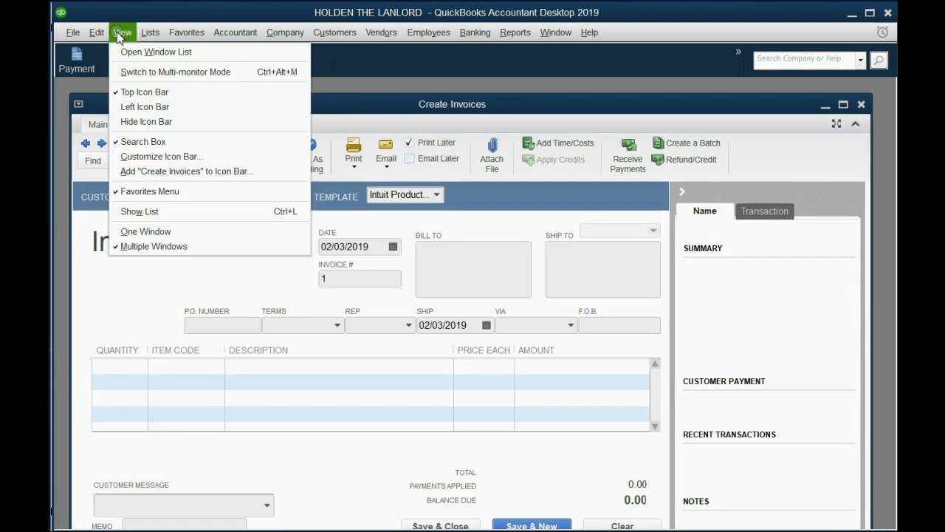
mouse_move(185, 170)
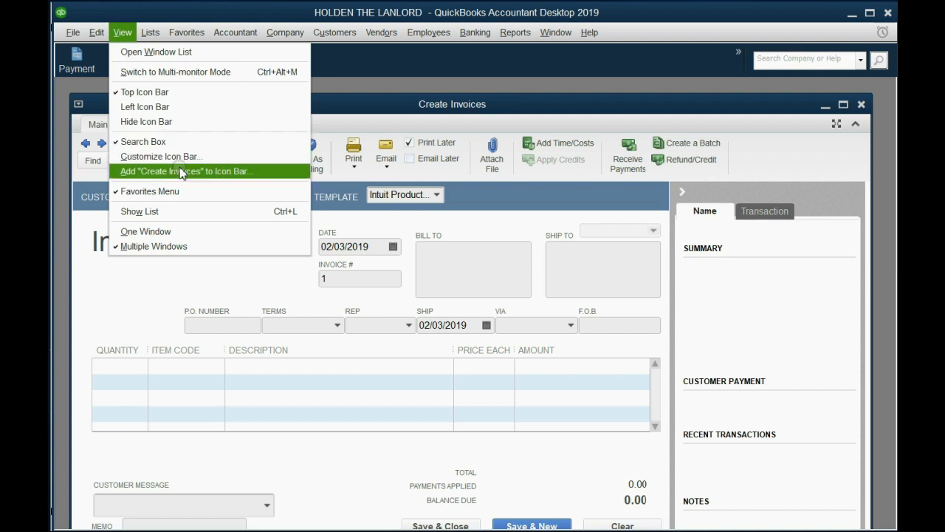
click(185, 170)
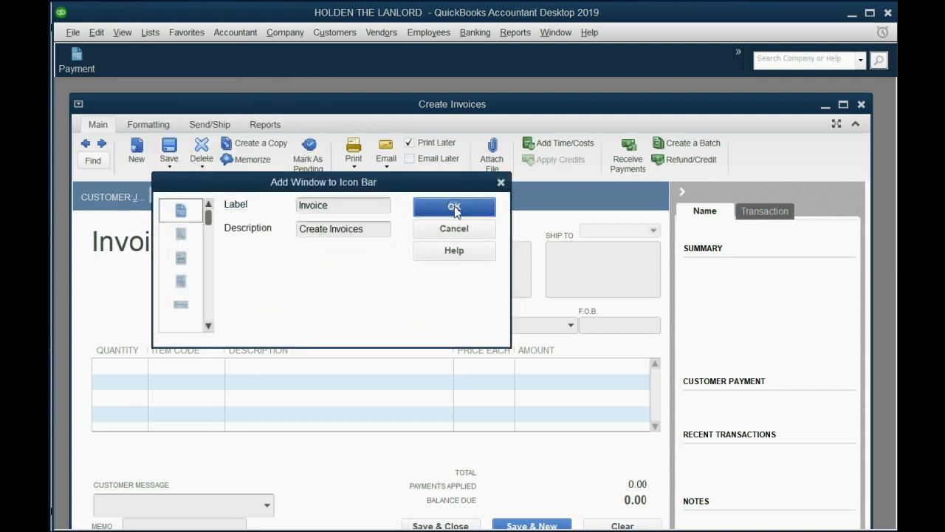
click(453, 207)
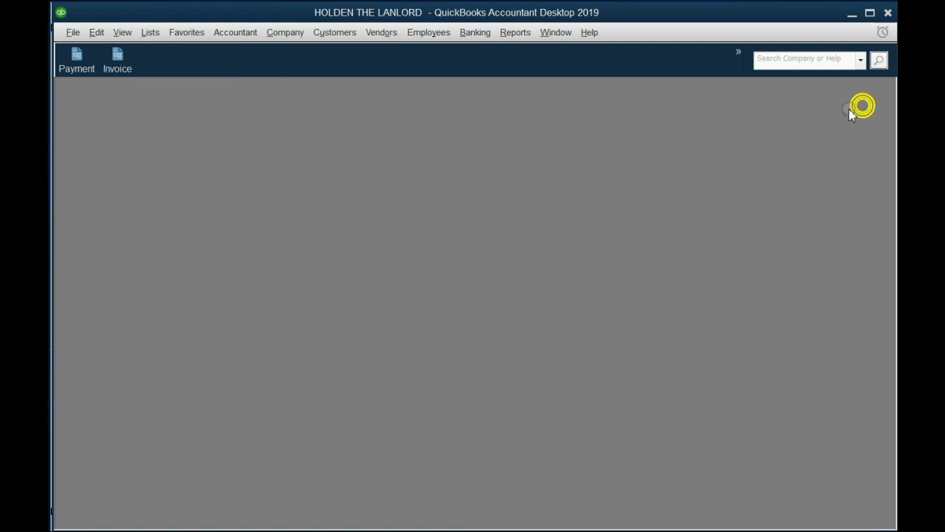
click(117, 59)
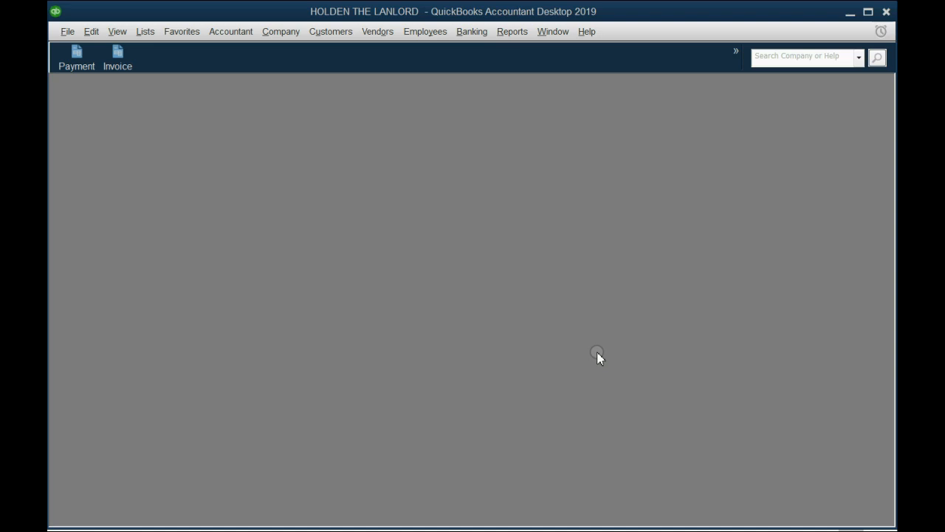
mouse_move(527, 72)
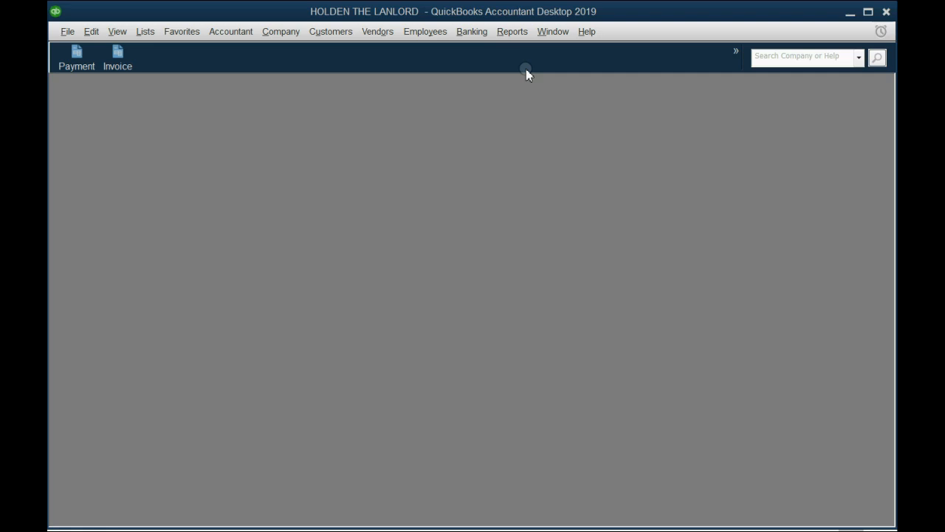
click(512, 31)
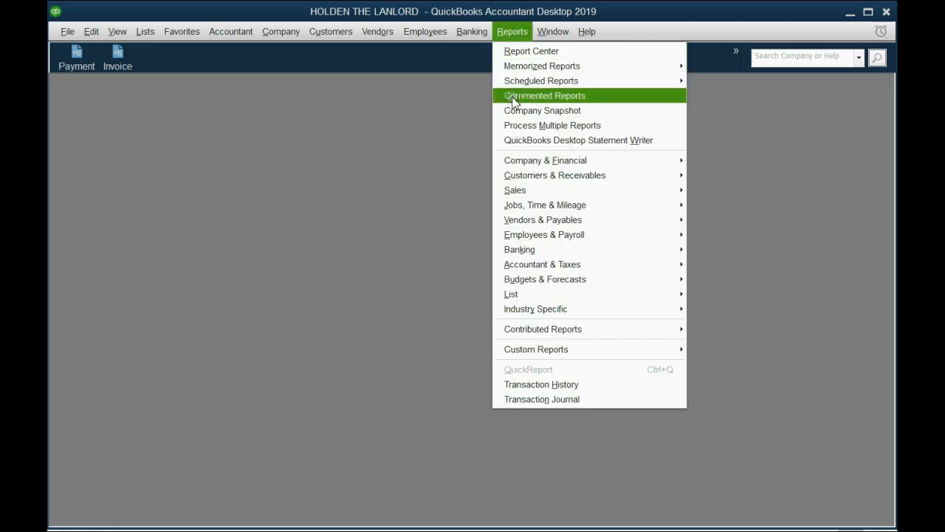
mouse_move(542, 264)
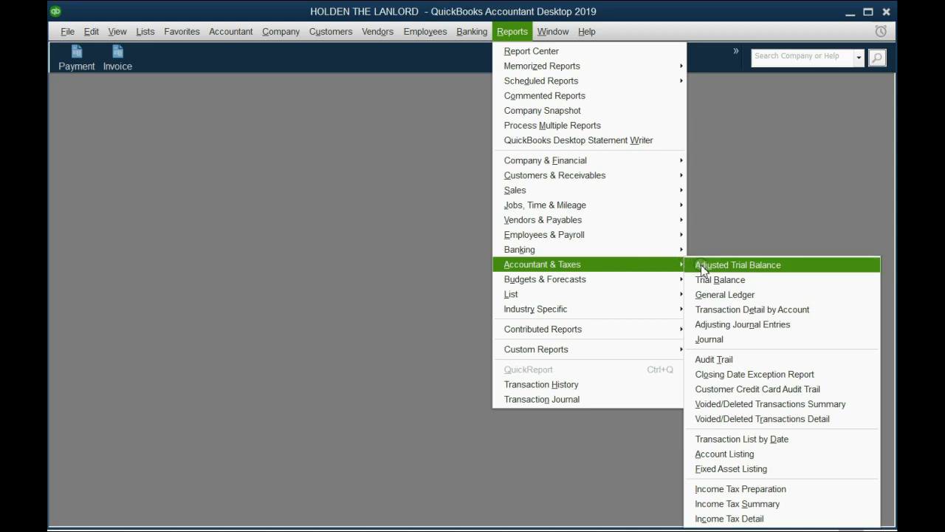
mouse_move(720, 279)
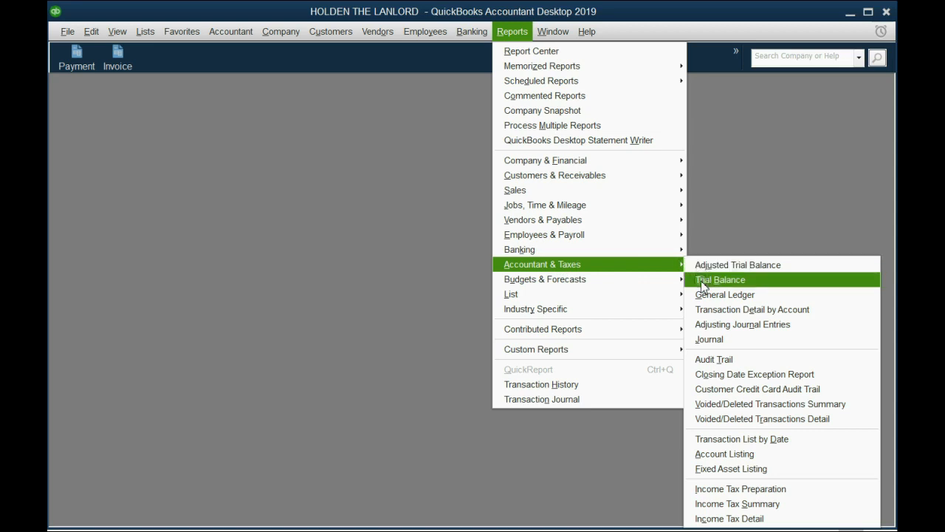
click(720, 279)
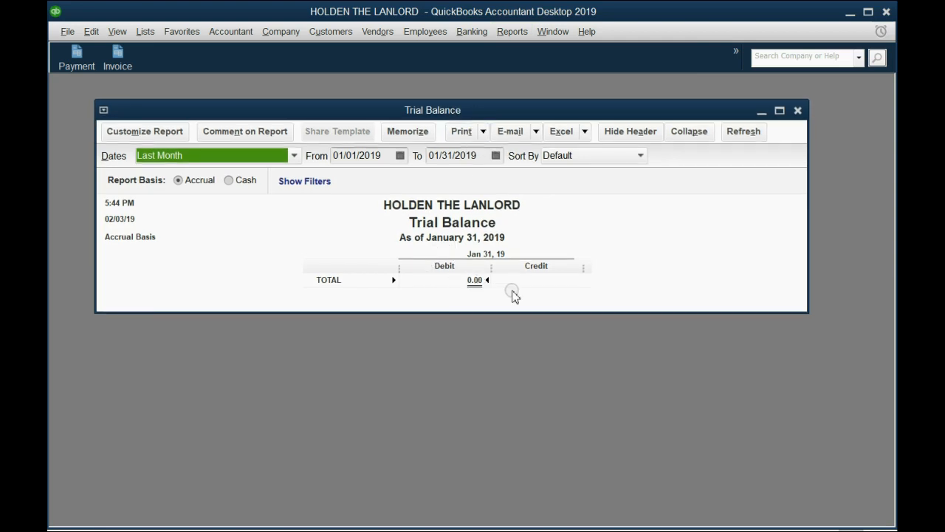
mouse_move(480, 284)
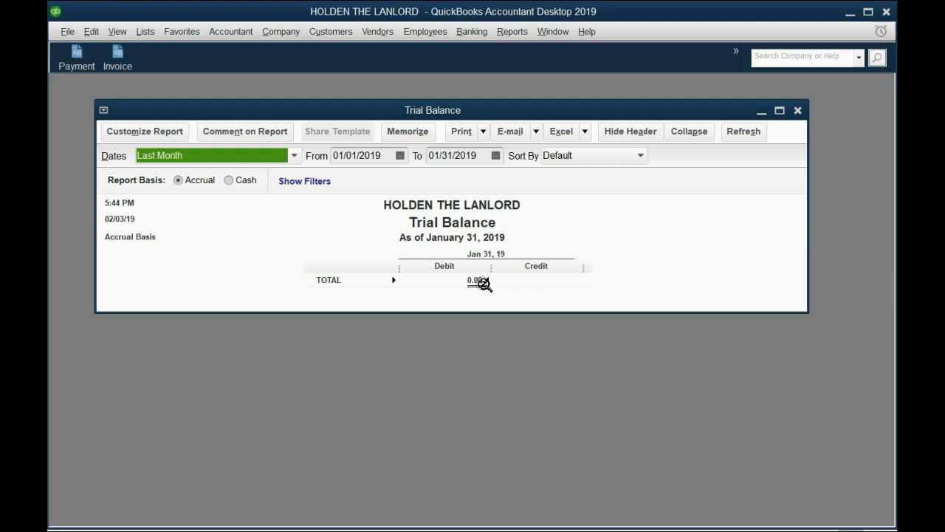
click(400, 156)
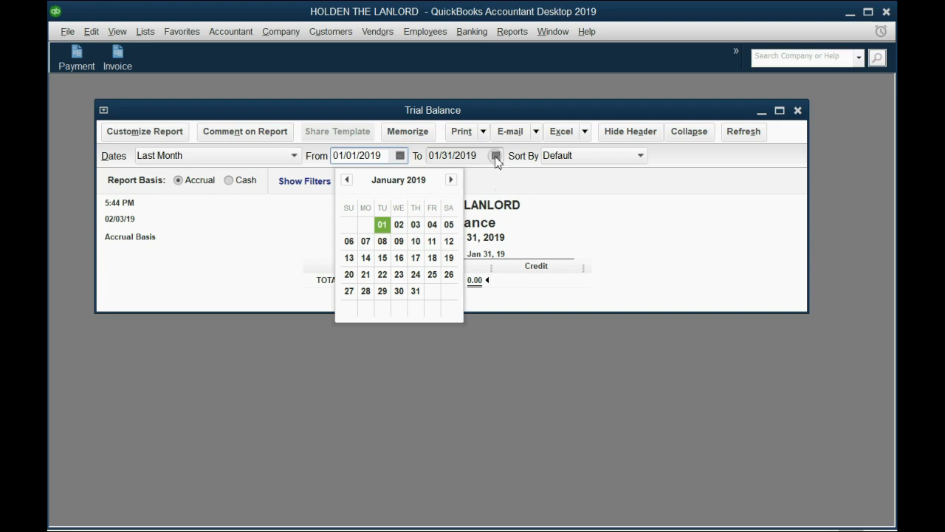
click(495, 155)
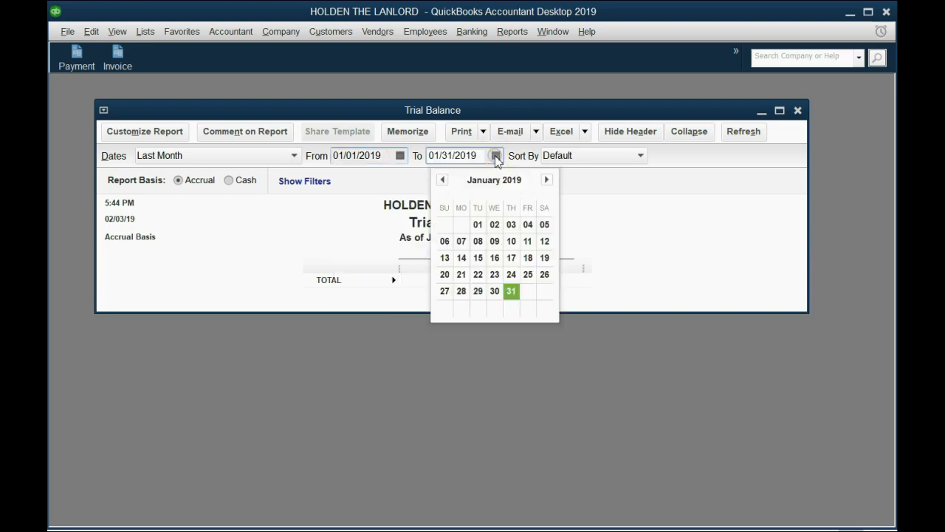
click(511, 290)
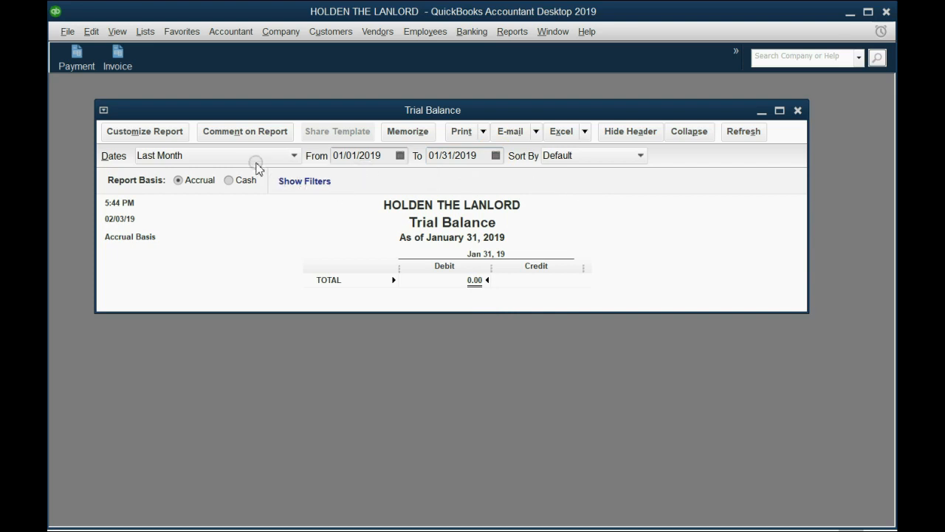
click(211, 155)
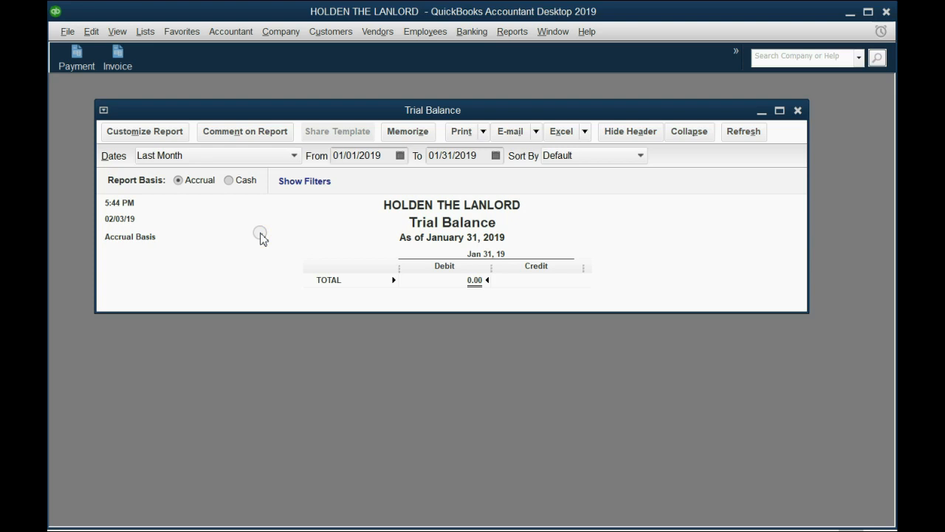
mouse_move(263, 164)
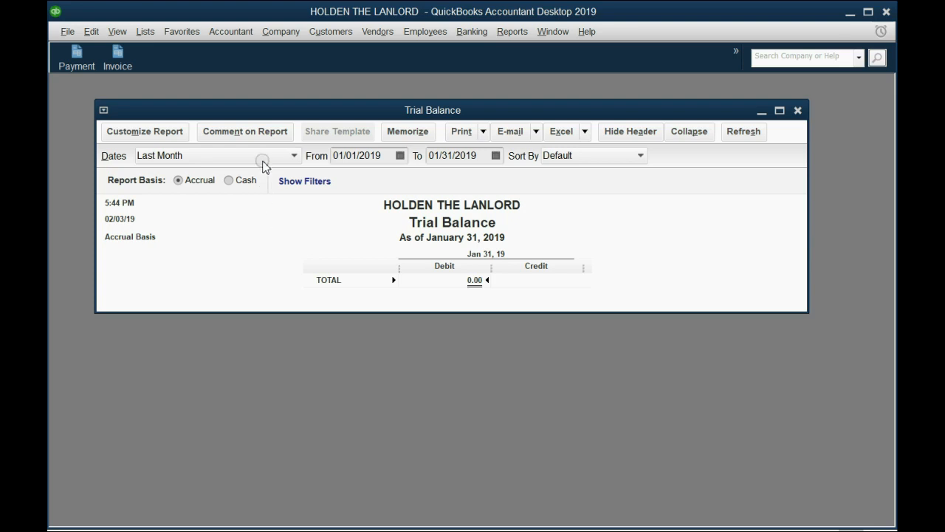
- Set the Trial Balance Dates drop-down to All instead of last month
click(293, 155)
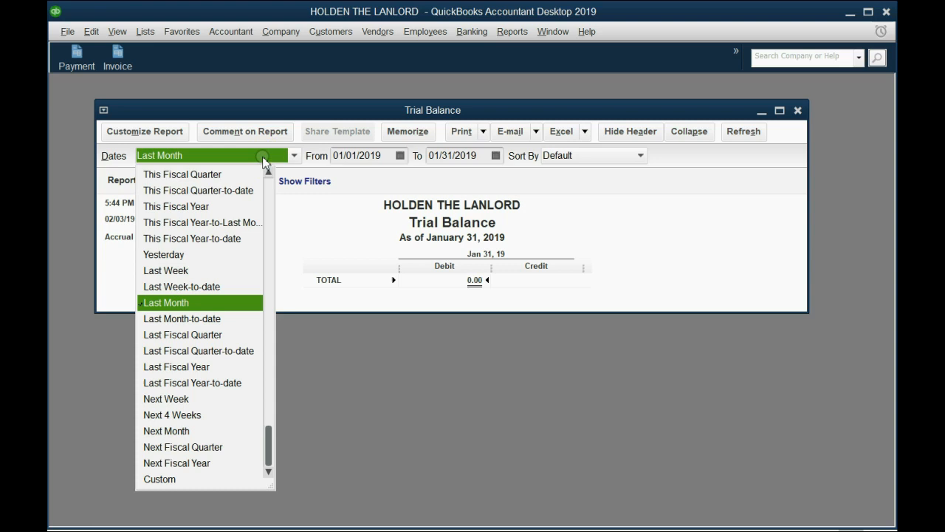
click(167, 302)
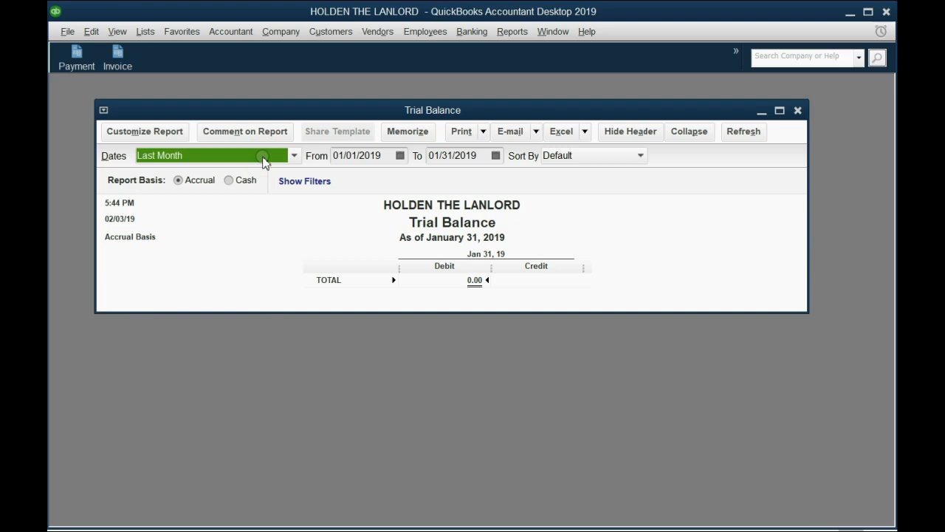
click(294, 155)
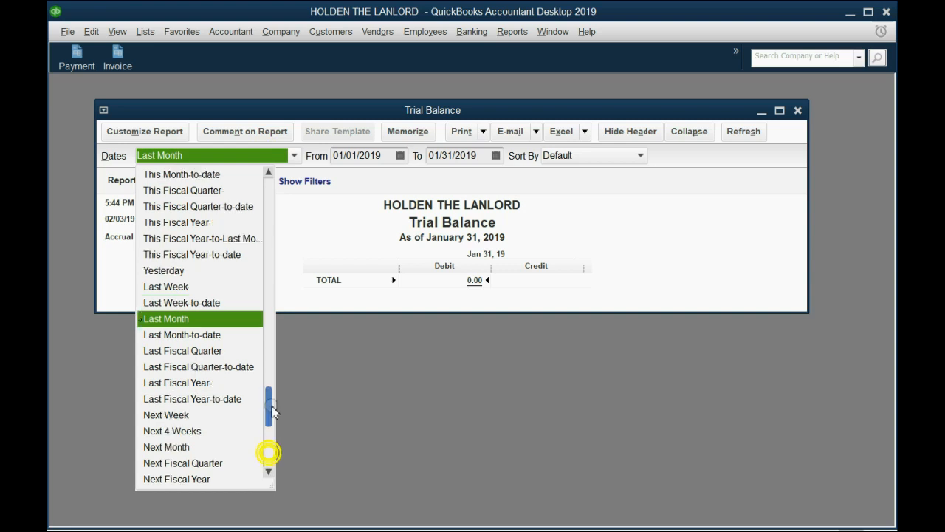
scroll(up, 3)
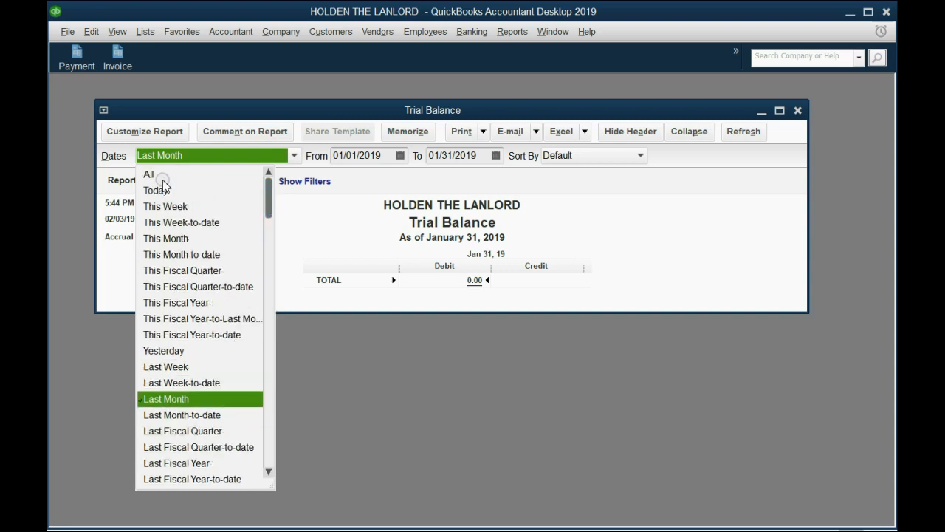
click(148, 174)
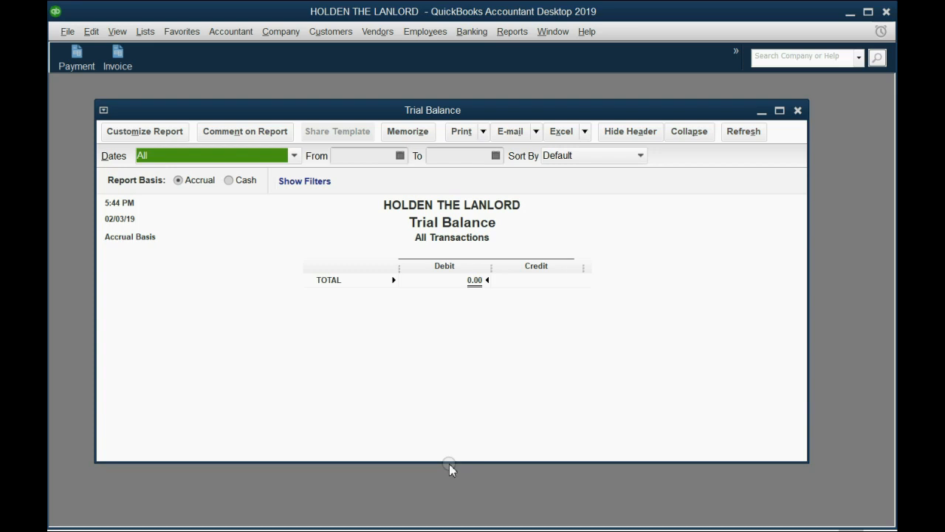
mouse_move(453, 425)
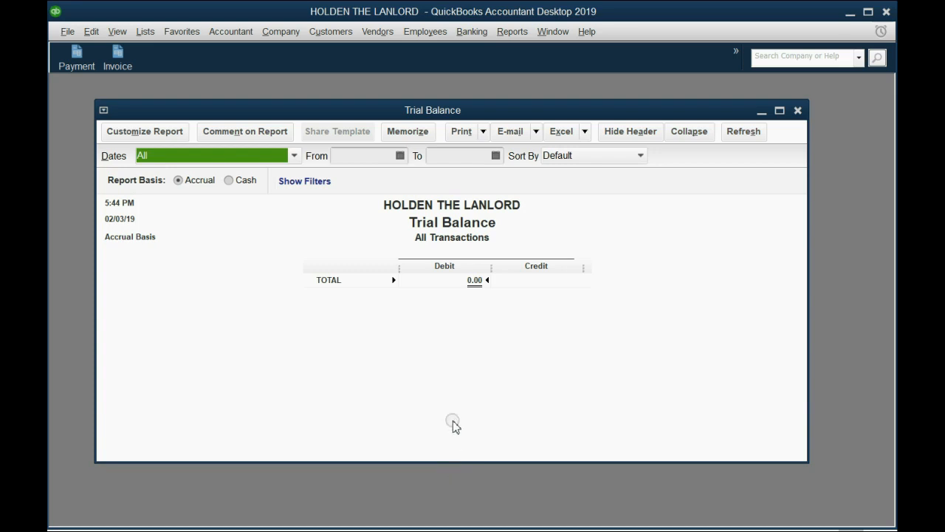
mouse_move(458, 383)
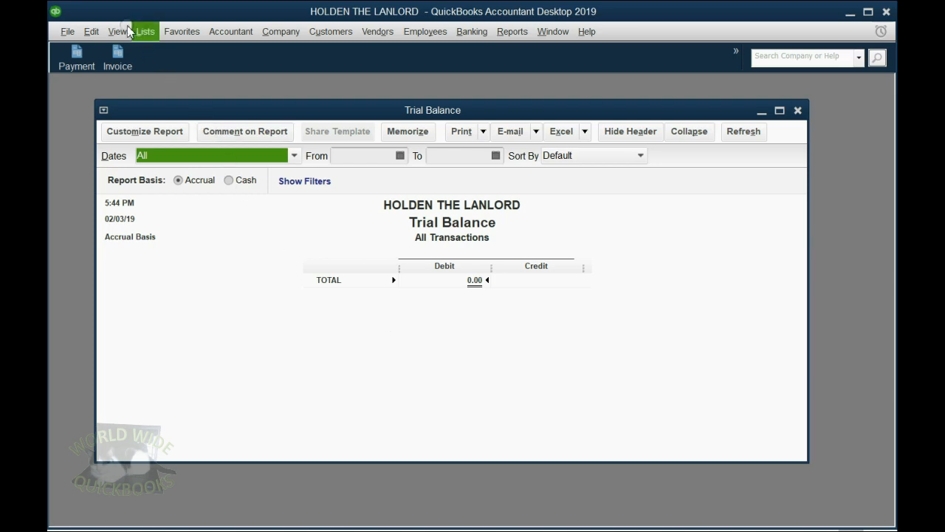
- Add Trial Balance to the icon bar, then close it unmemorized with future prompts suppressed
click(117, 31)
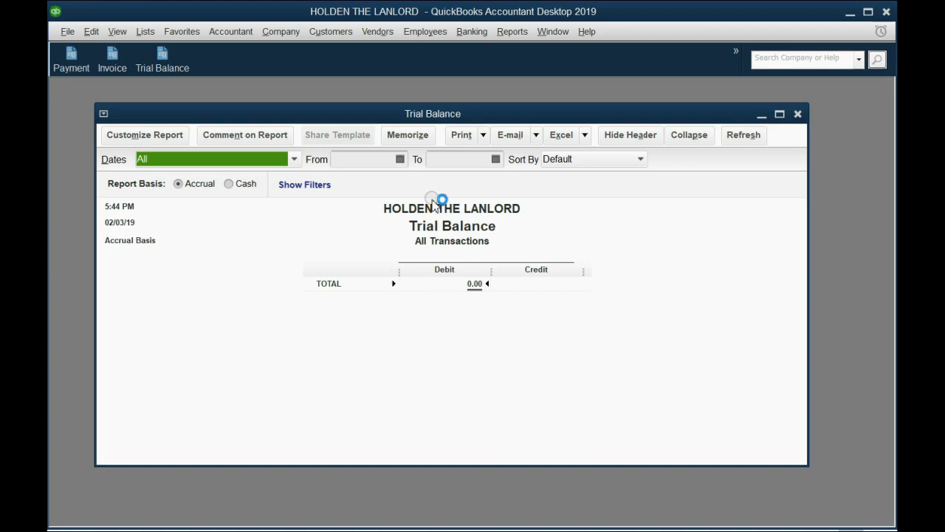
click(408, 134)
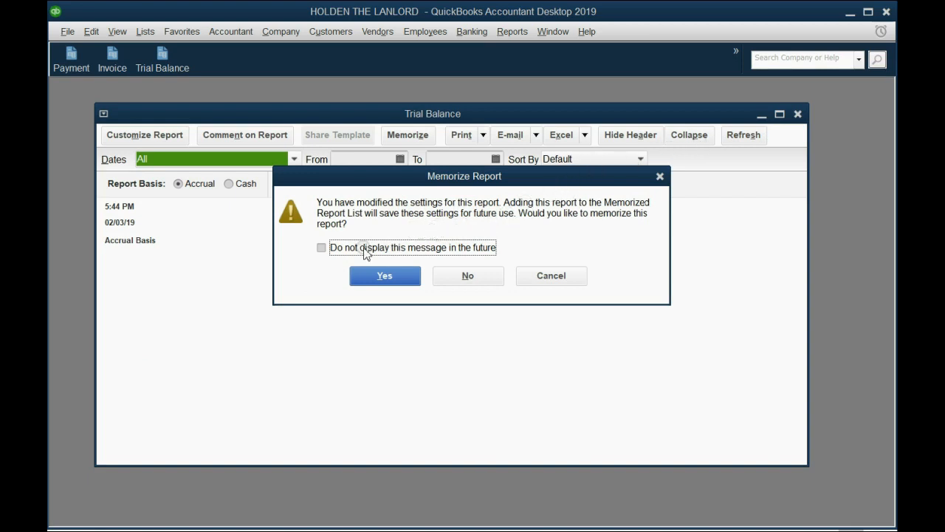
click(321, 247)
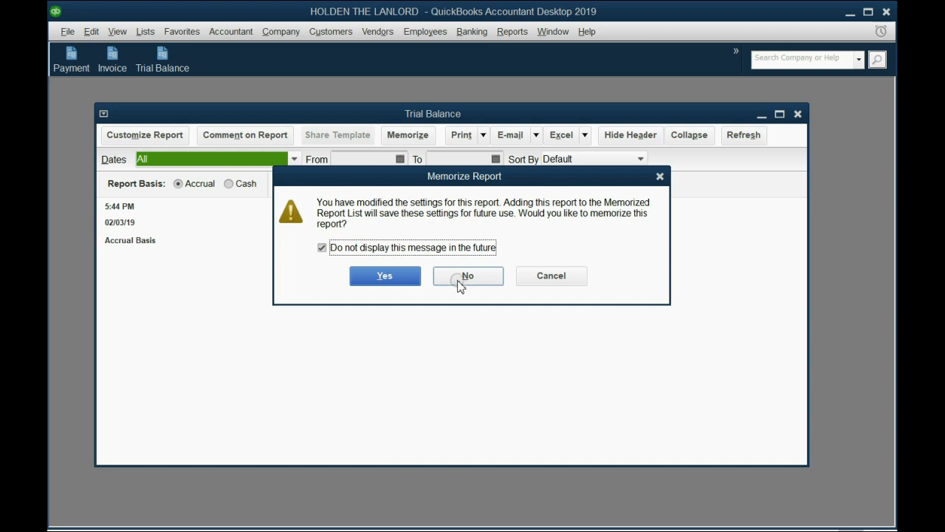
click(467, 275)
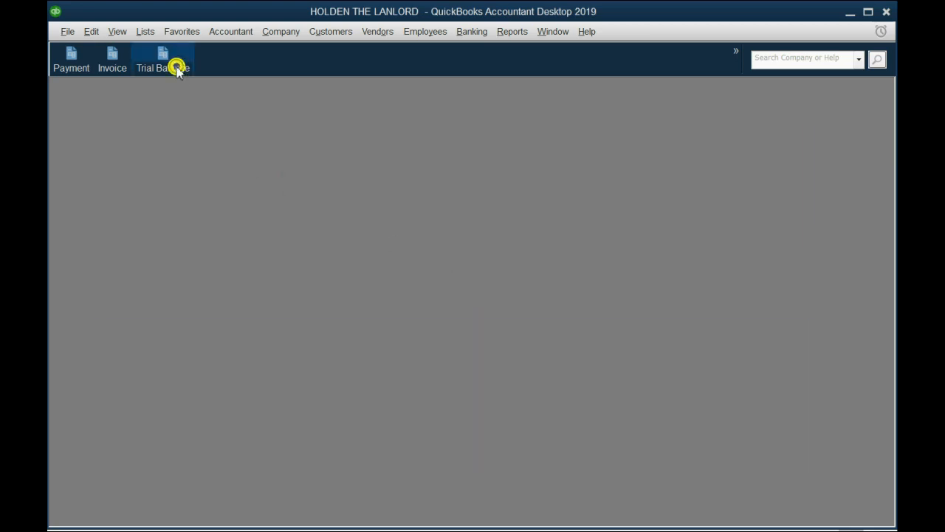
click(162, 59)
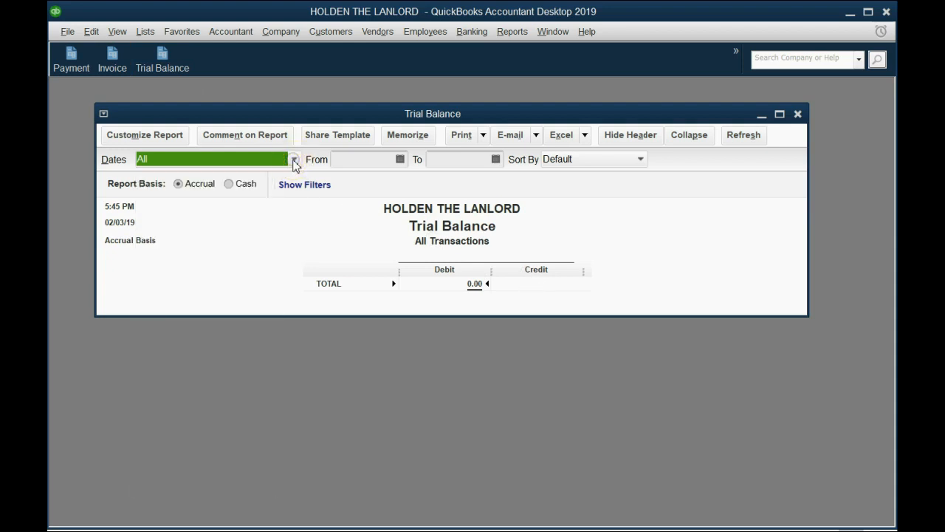
mouse_move(512, 31)
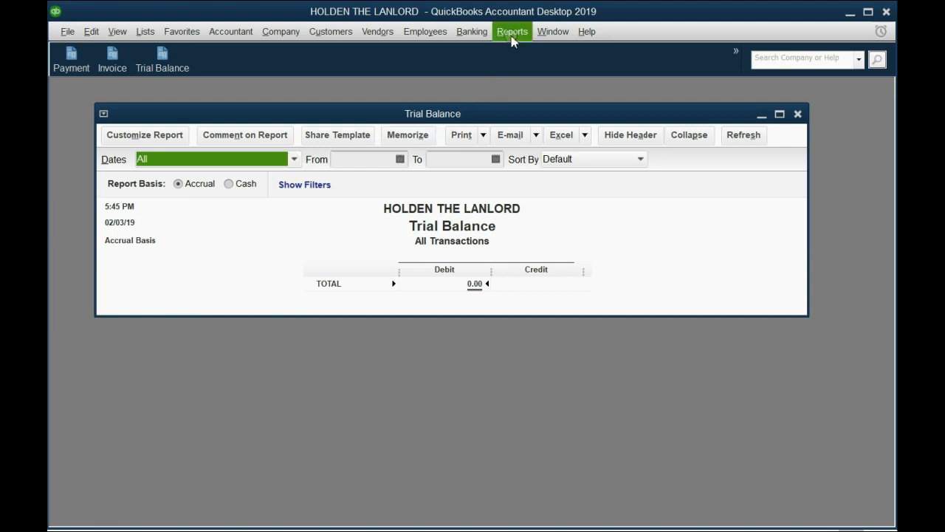
click(512, 31)
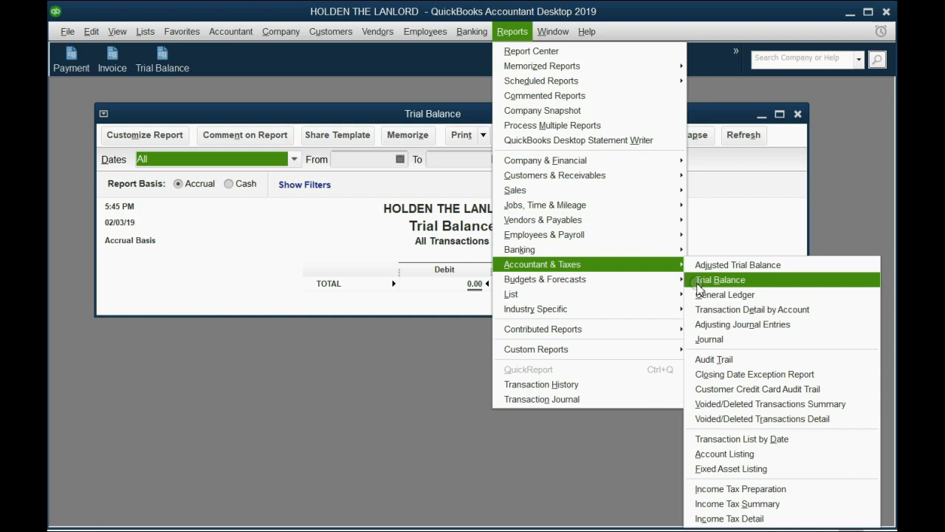
click(719, 279)
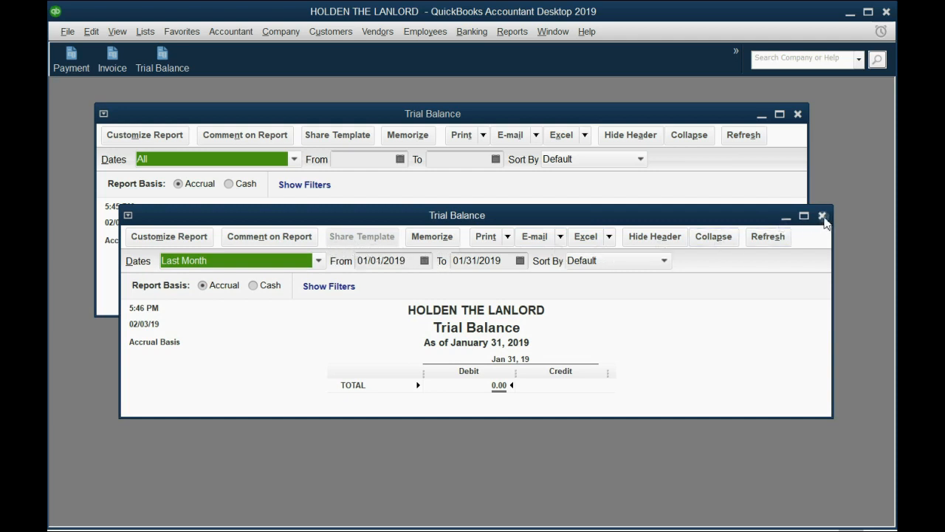
click(822, 215)
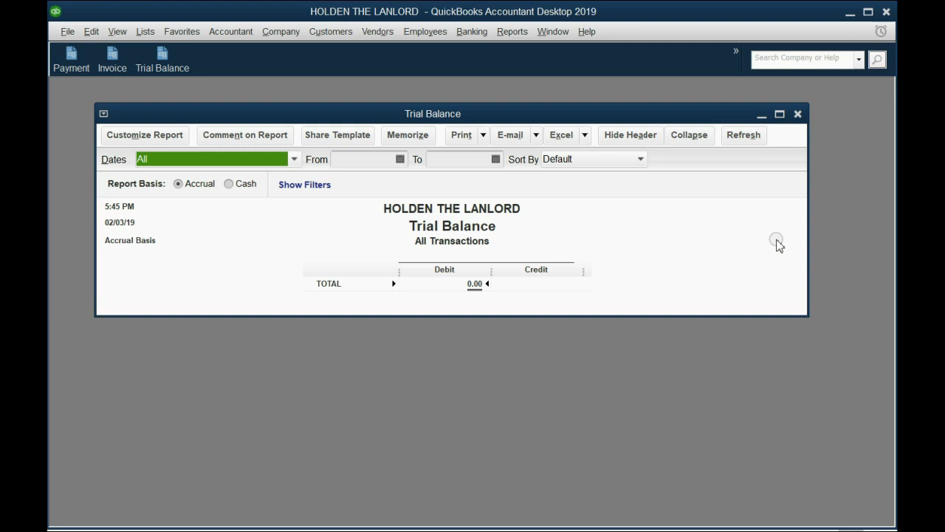
click(798, 113)
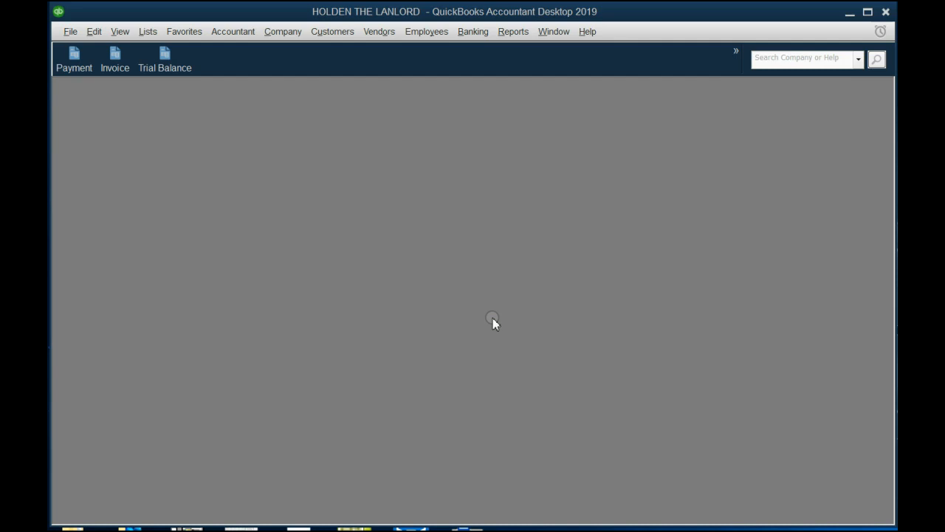
mouse_move(515, 120)
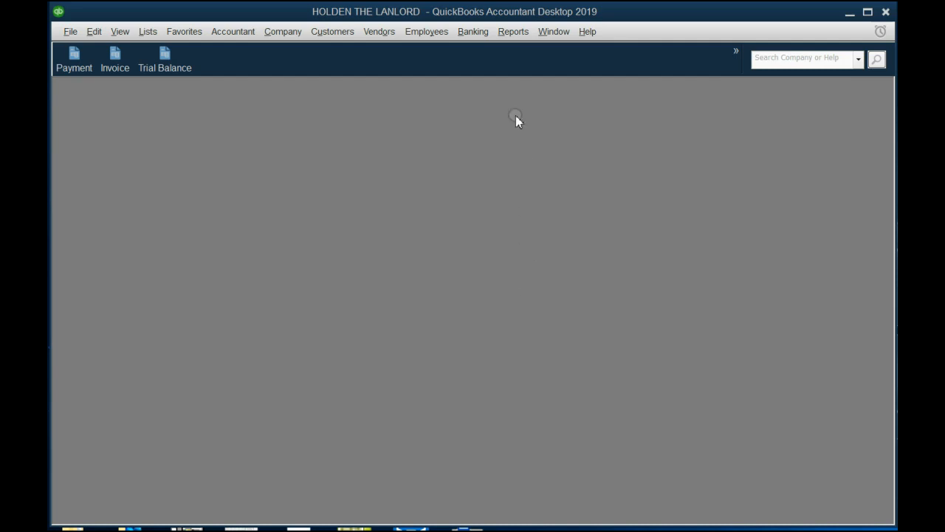
- Open the Journal report from Reports and set its Dates range to All
click(512, 31)
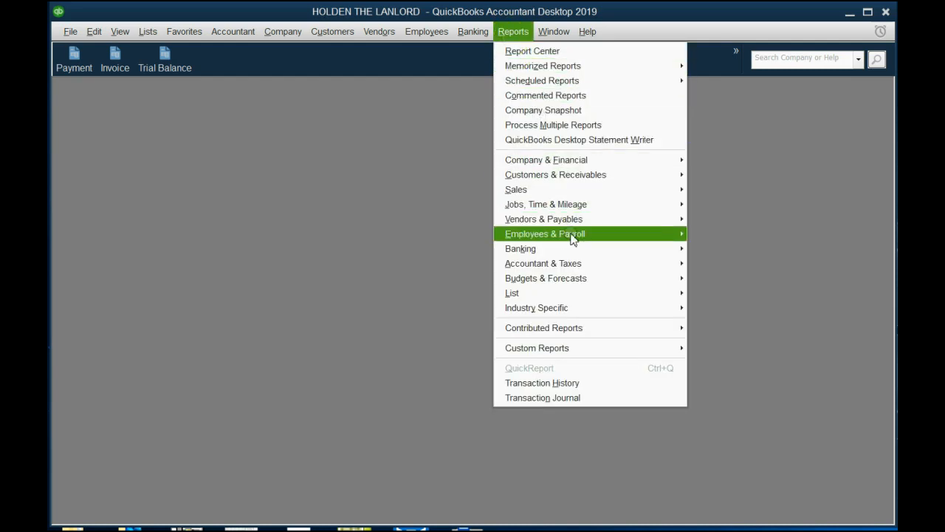
mouse_move(543, 263)
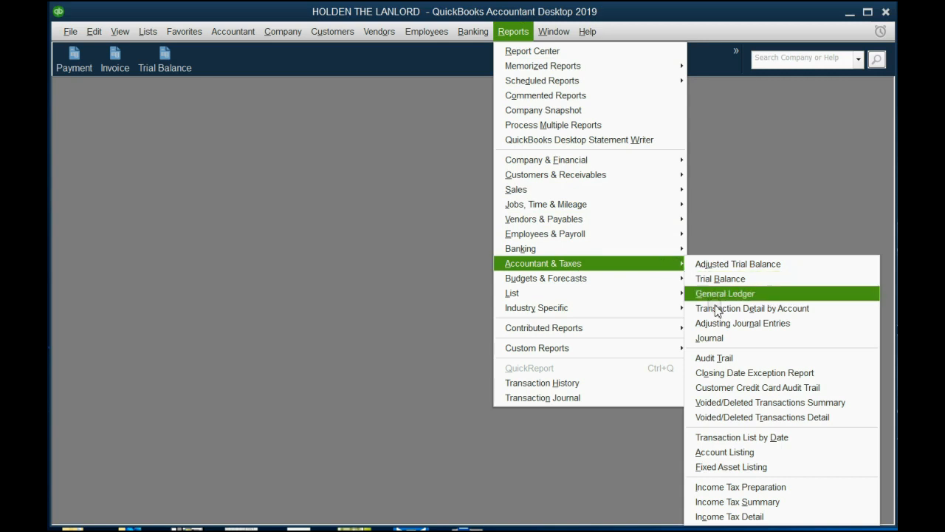
click(709, 337)
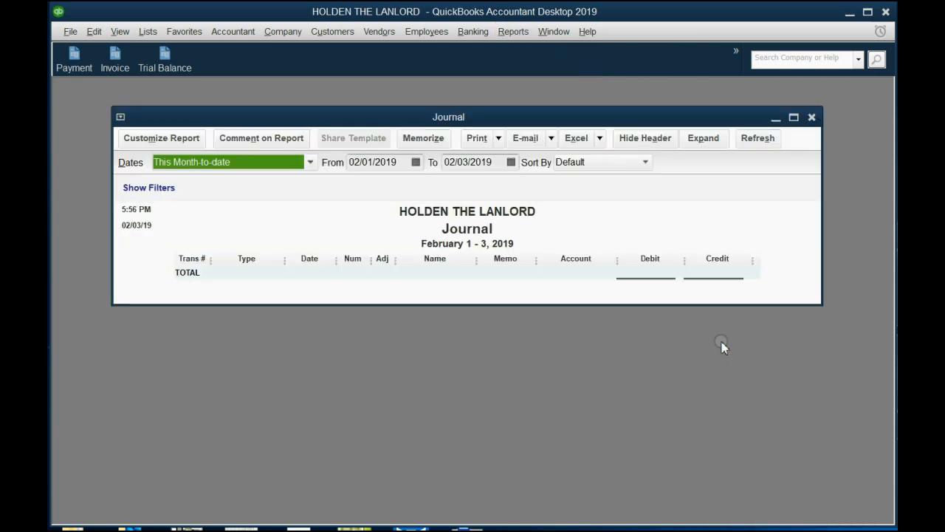
mouse_move(476, 259)
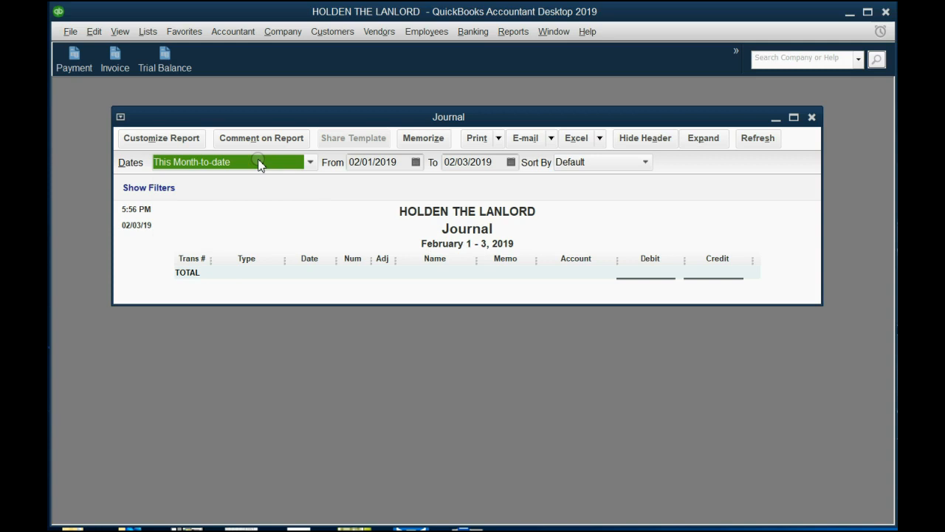
click(309, 161)
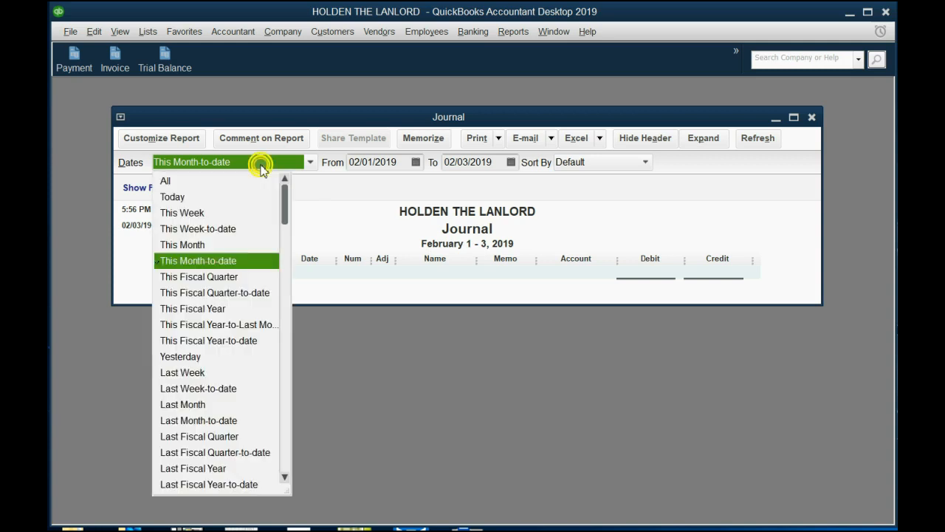
click(164, 181)
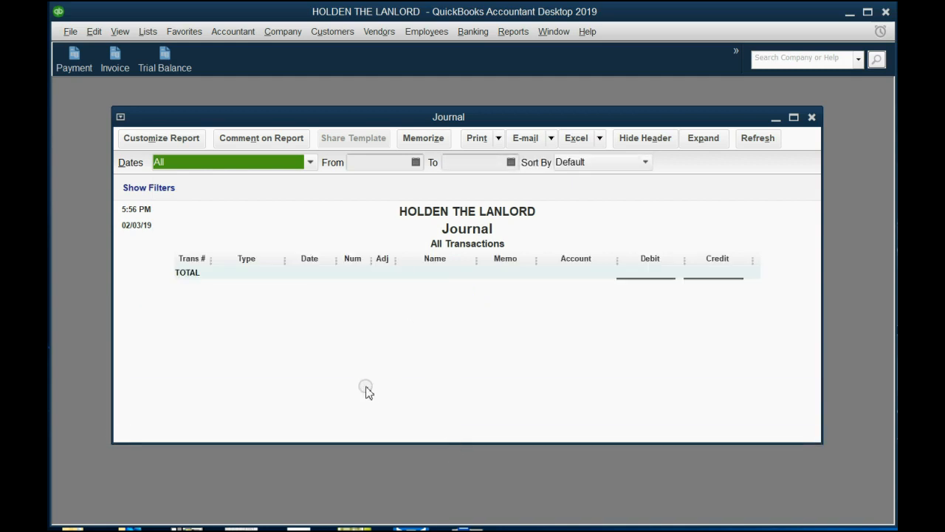
mouse_move(361, 390)
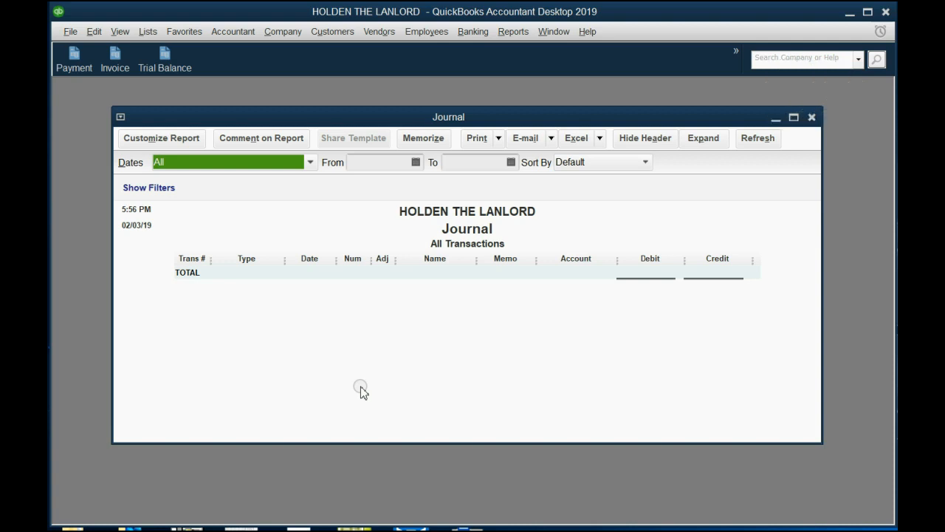
mouse_move(184, 180)
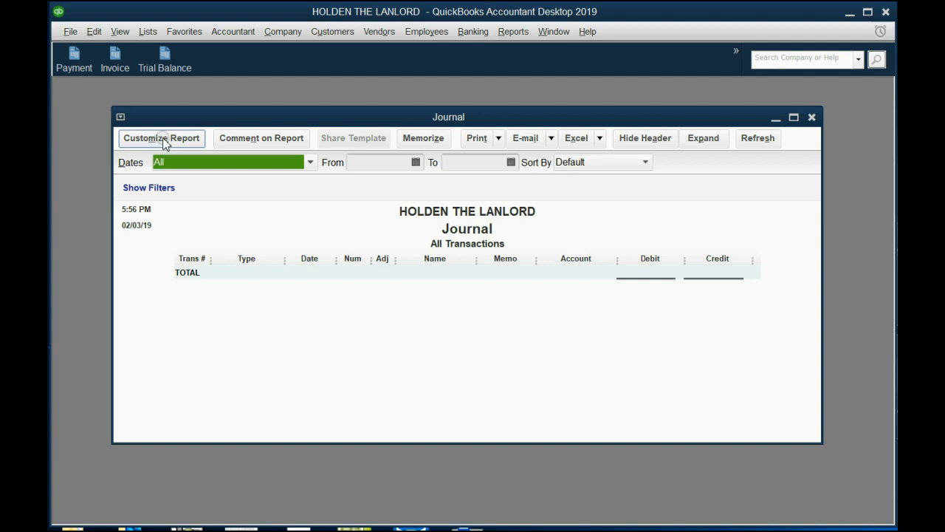
- In Customize Report's Display tab, swap the Debit and Credit columns for Amount
click(161, 138)
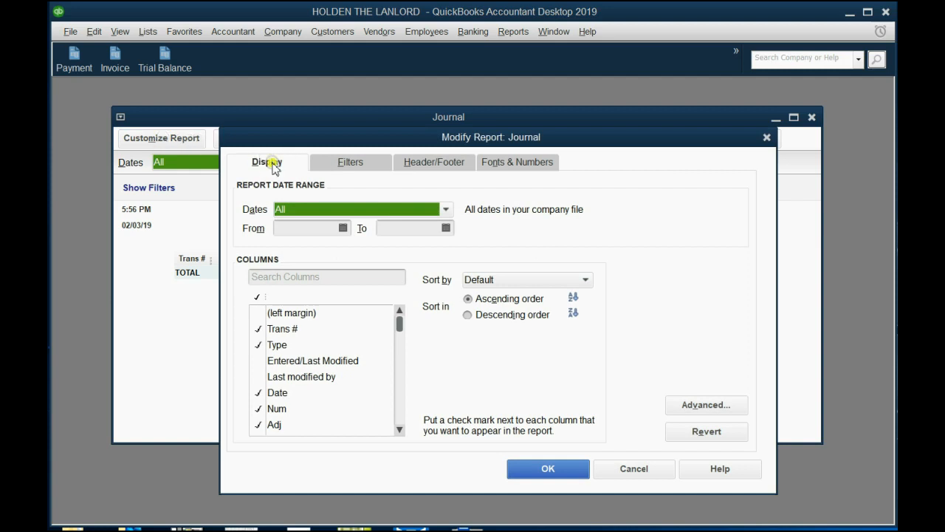
click(518, 162)
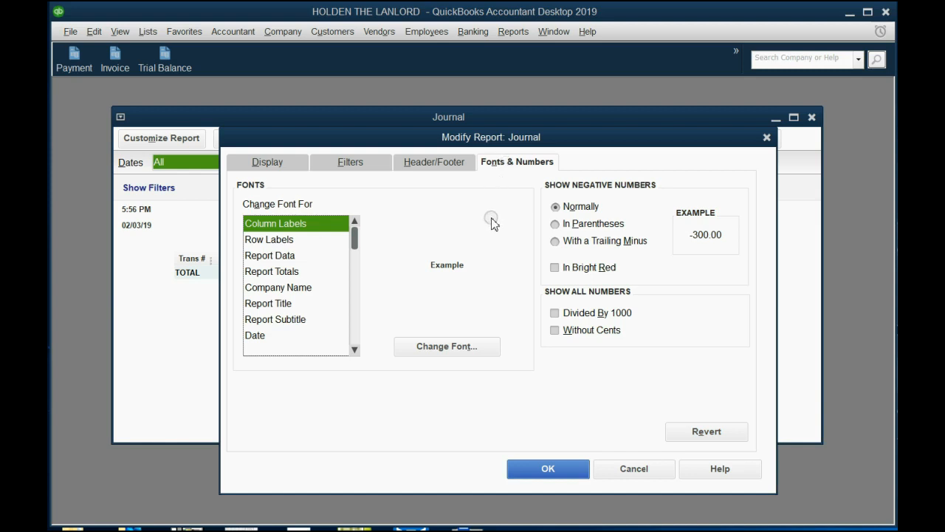
click(267, 161)
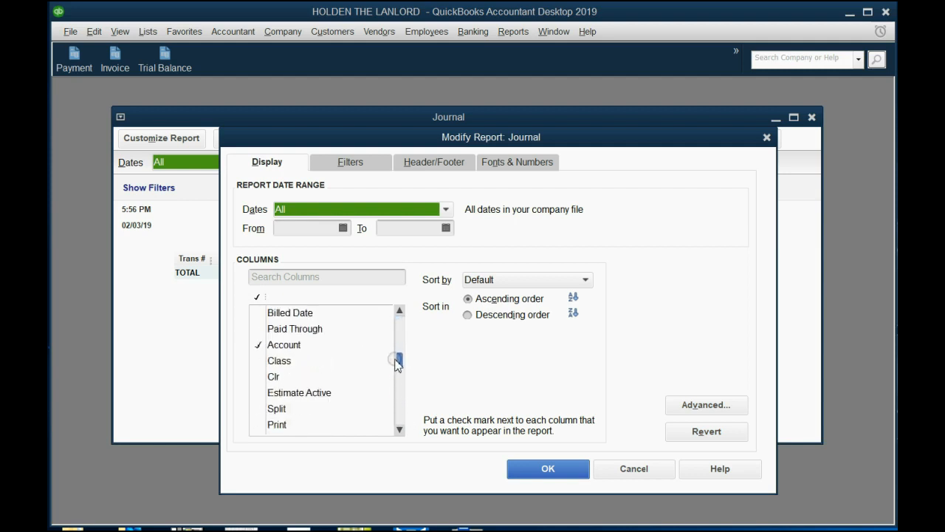
scroll(up, 3)
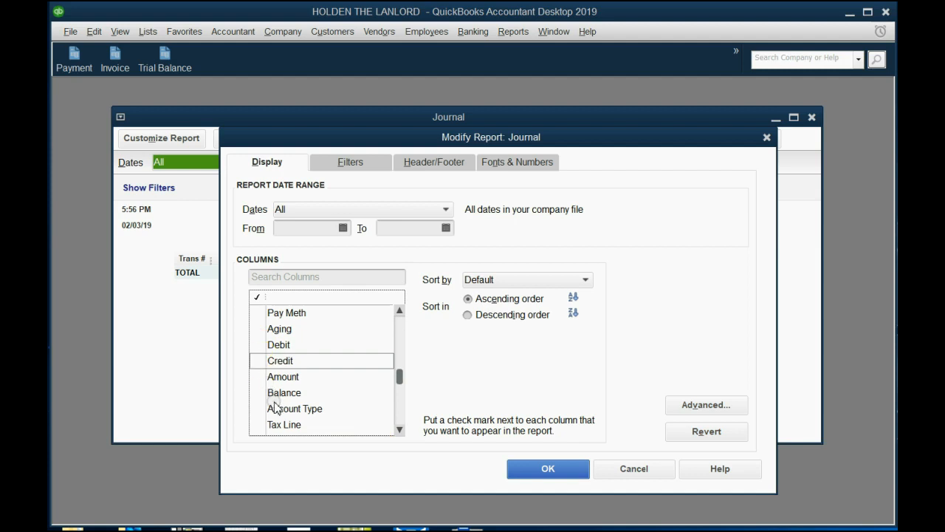
mouse_move(259, 382)
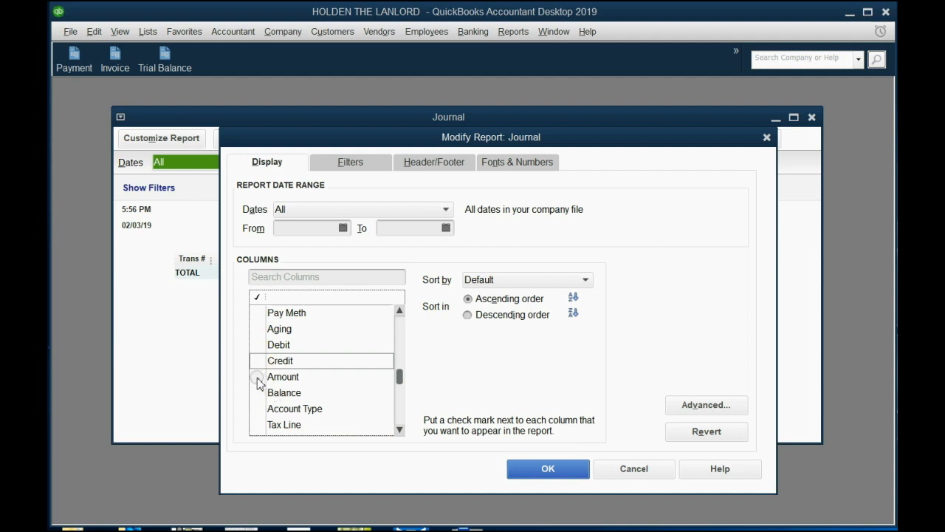
click(258, 376)
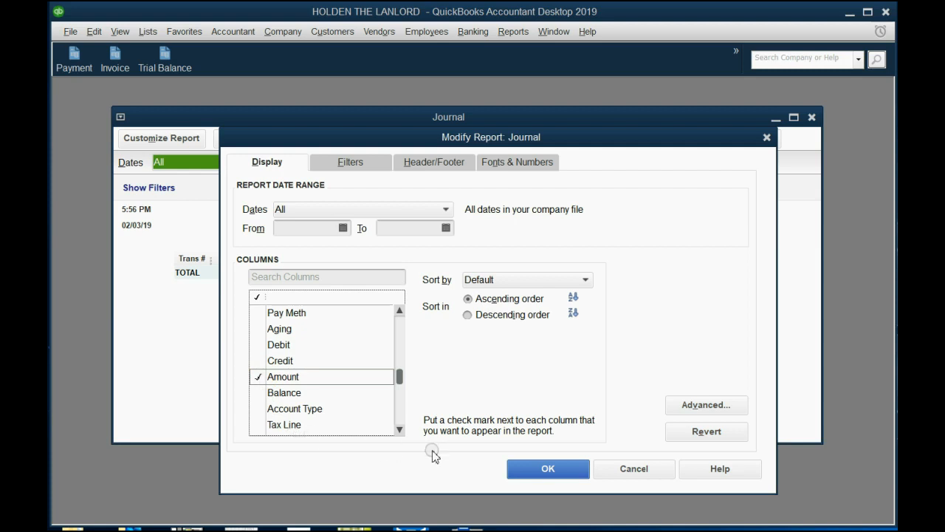
click(548, 468)
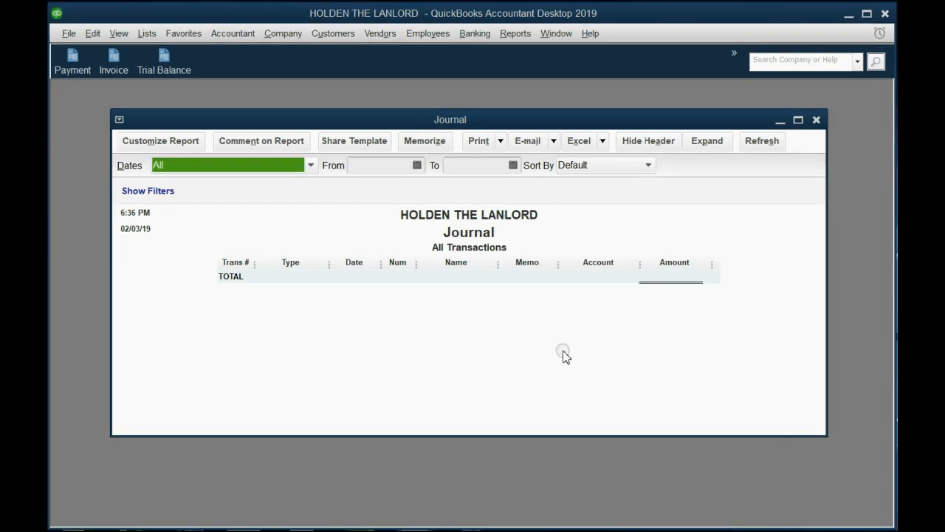
mouse_move(476, 327)
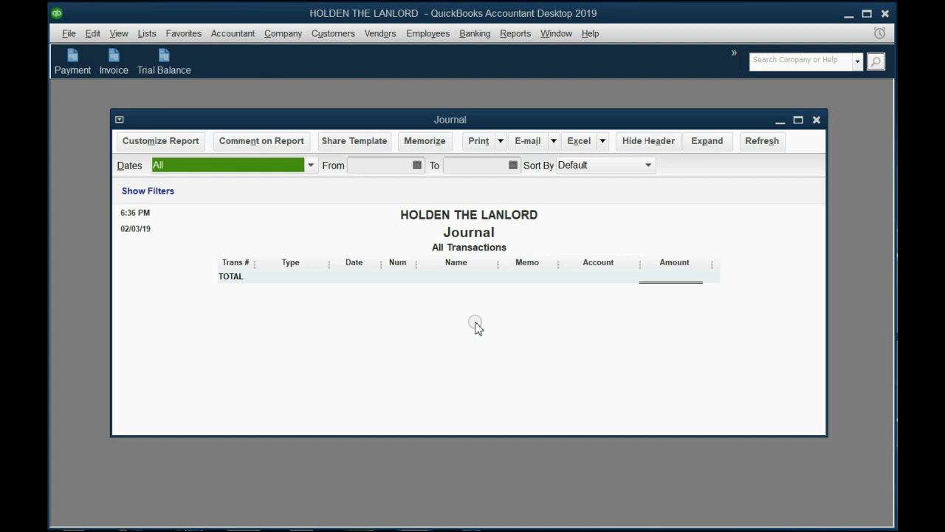
mouse_move(366, 275)
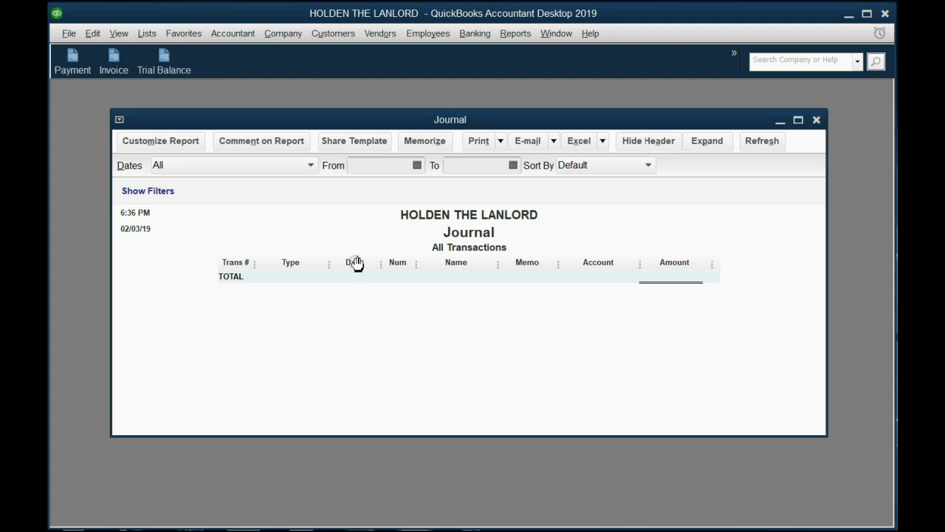
- In Customize Report, check the Entered/Last Modified column and apply it to the Journal
click(161, 140)
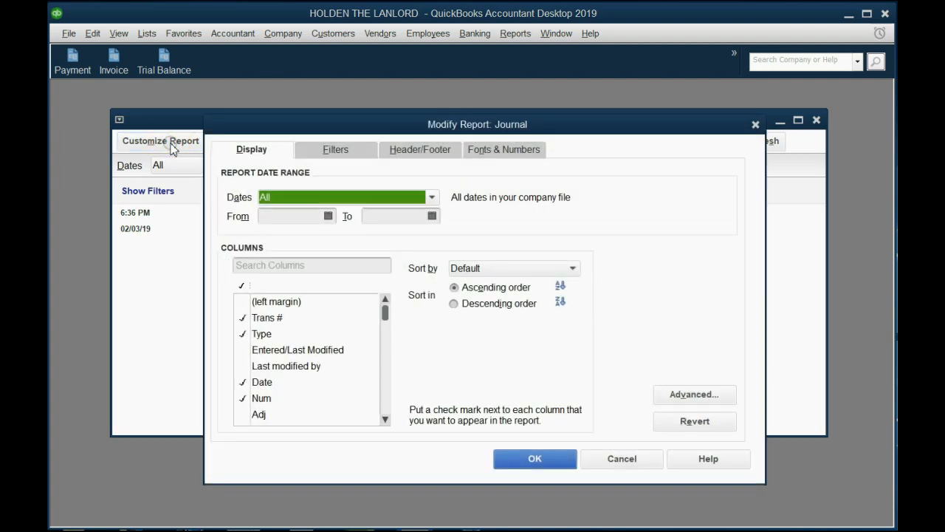
click(314, 286)
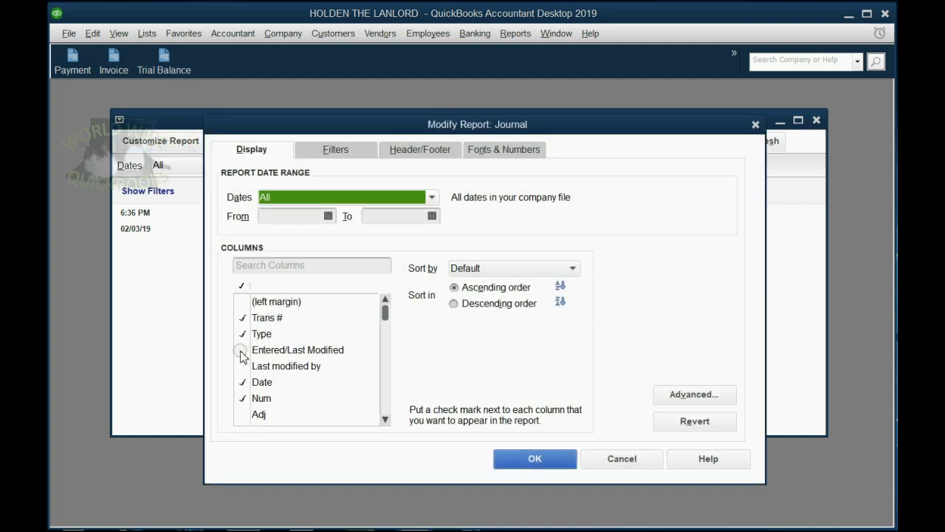
click(242, 349)
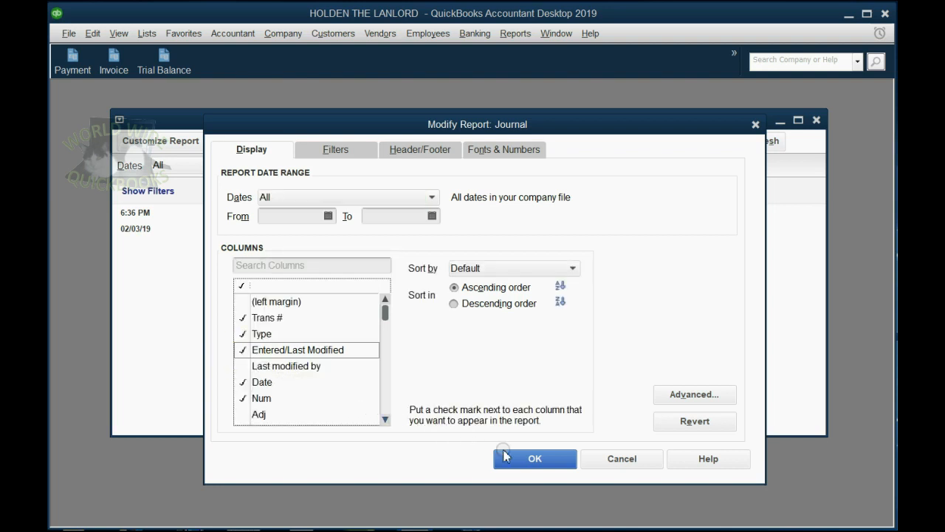
click(535, 458)
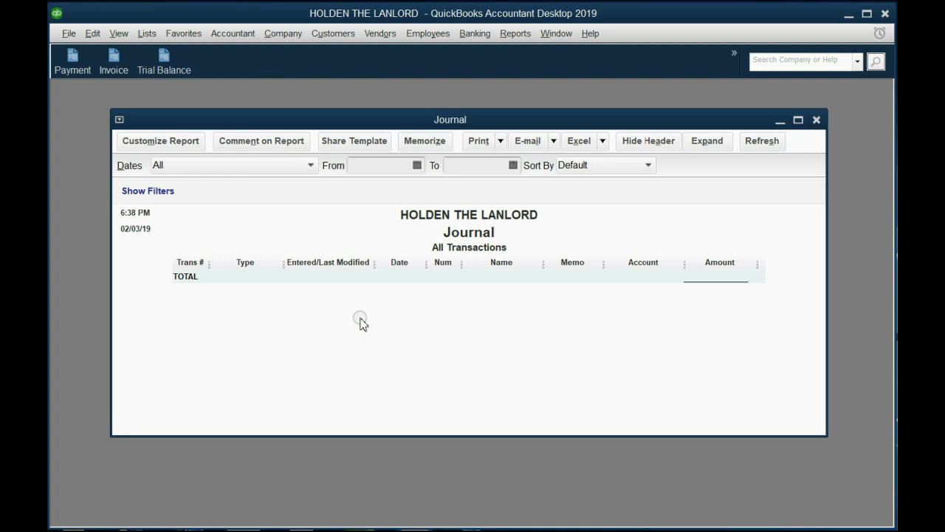
mouse_move(140, 80)
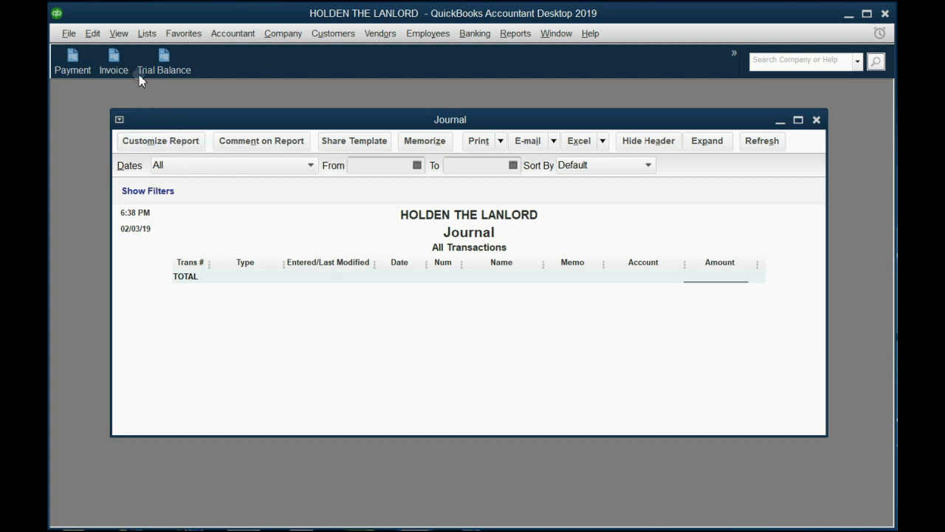
- Add the customized Journal report to the icon bar with its default label and description
click(118, 33)
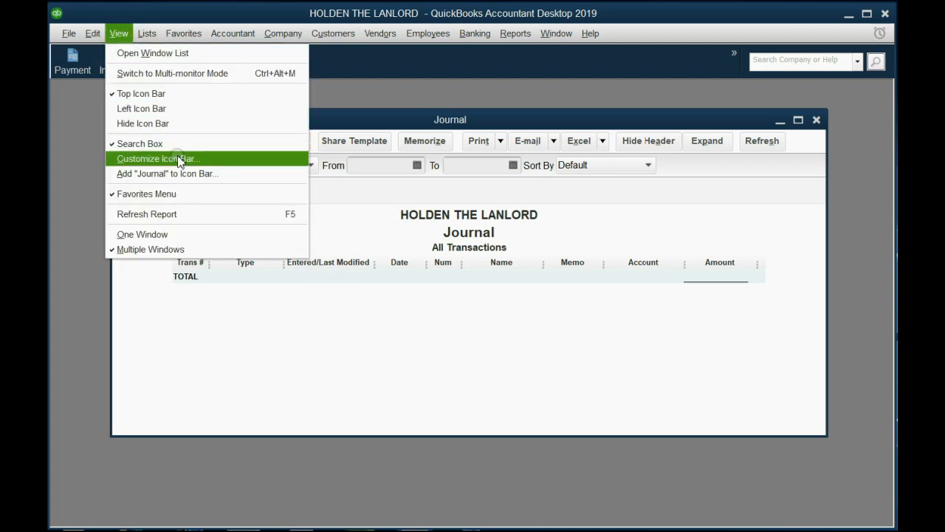
click(166, 174)
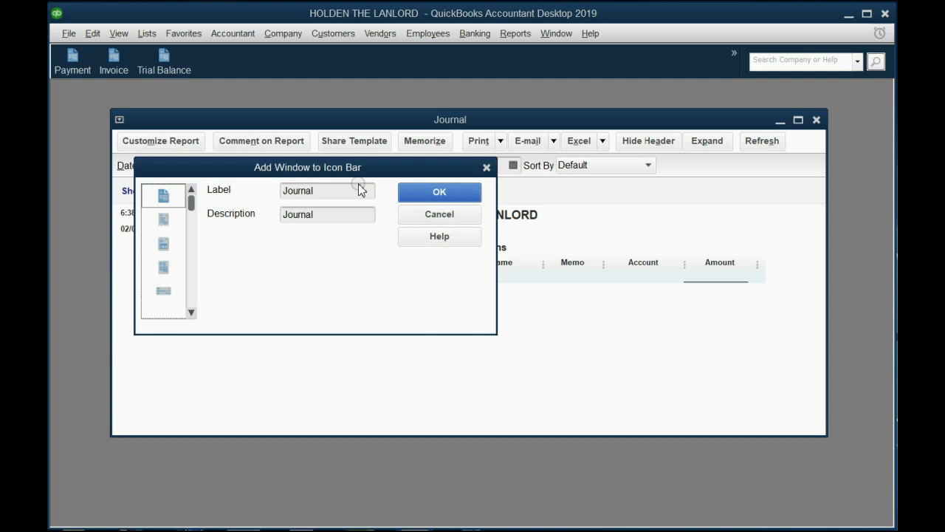
click(439, 192)
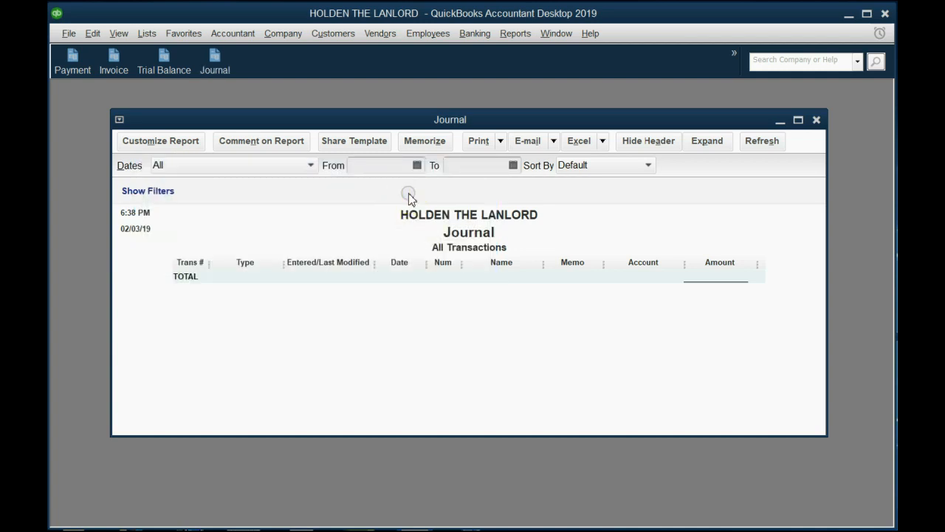
mouse_move(819, 119)
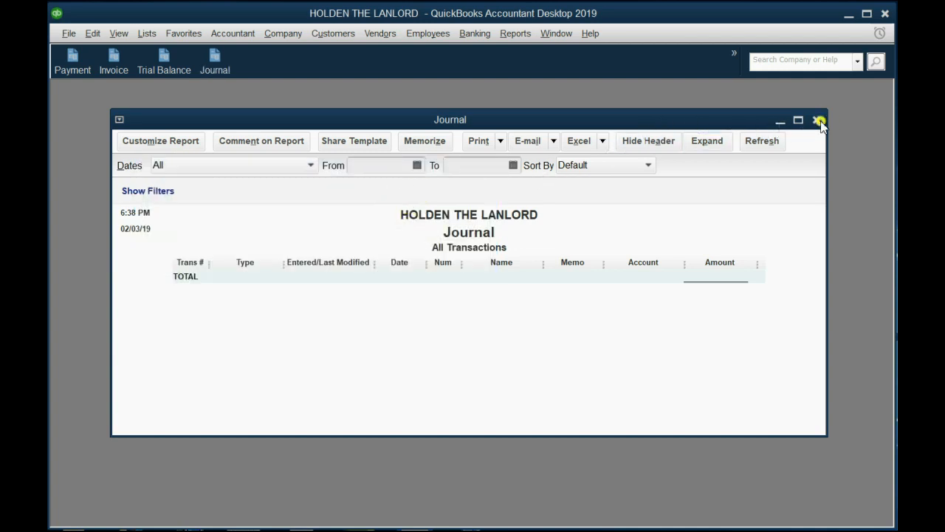
- Close the Journal report, reopen it from the new icon to test it, and close it
click(819, 120)
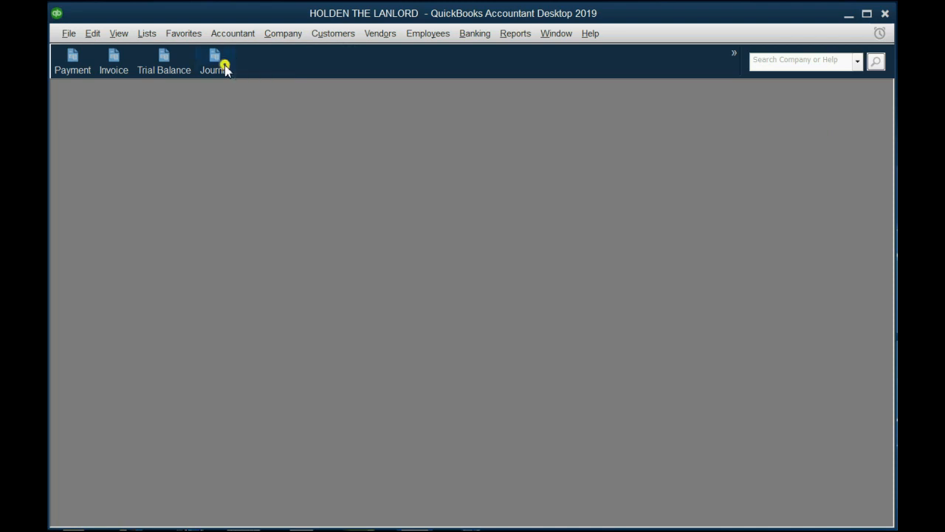
click(215, 61)
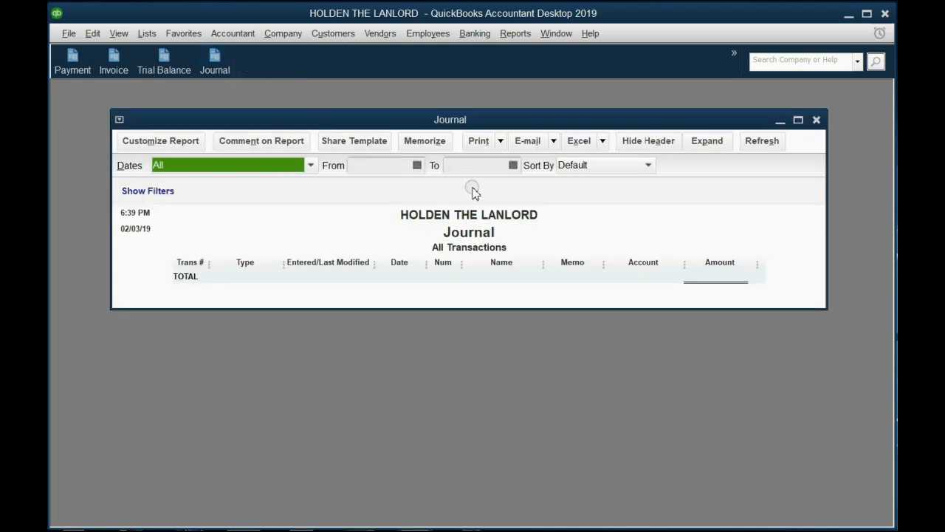
click(817, 119)
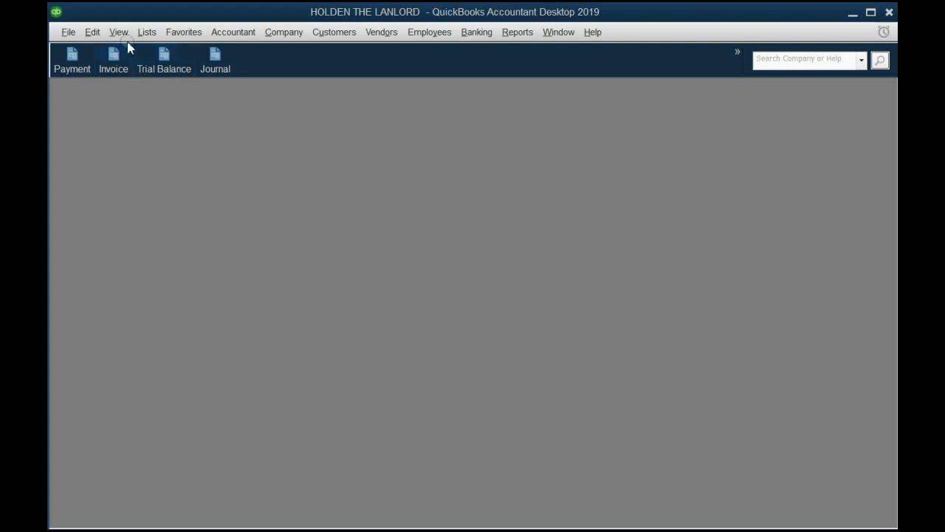
- In Customize Icon Bar, add a separator after Invoice and save the changes
click(118, 31)
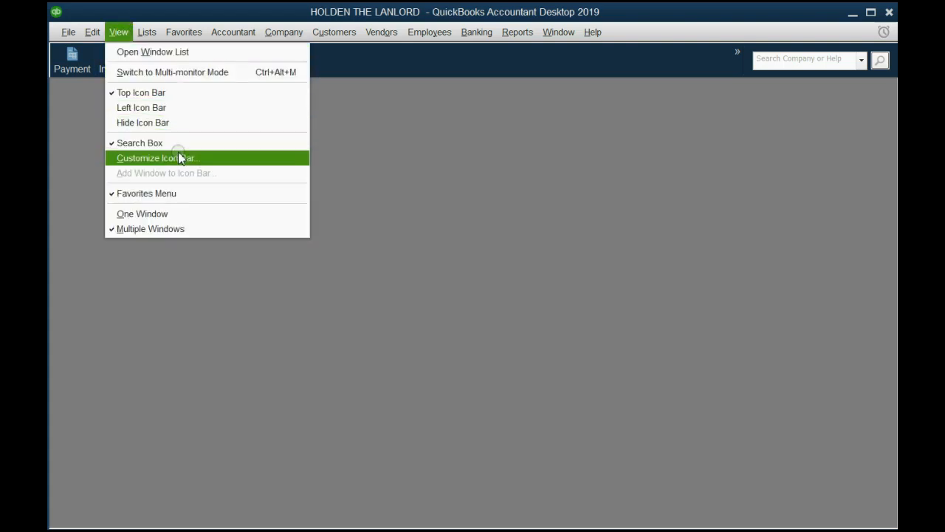
click(157, 157)
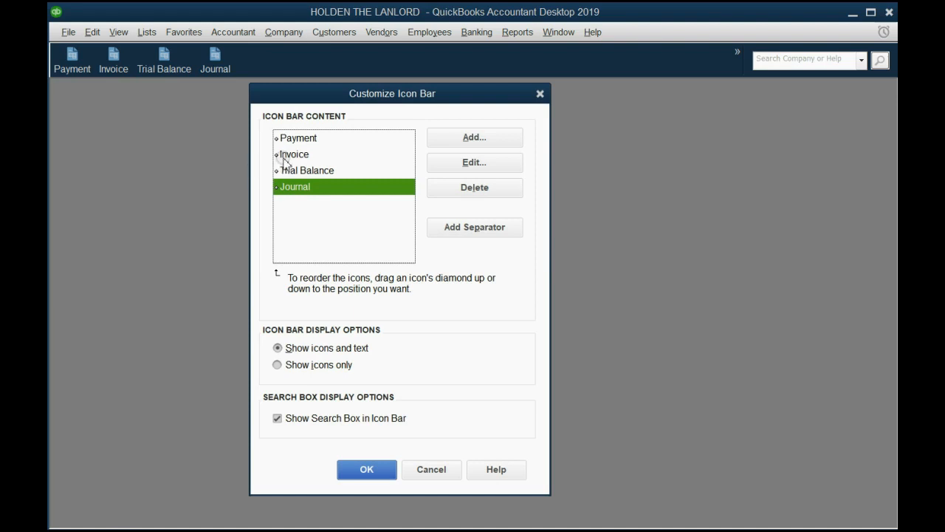
click(296, 154)
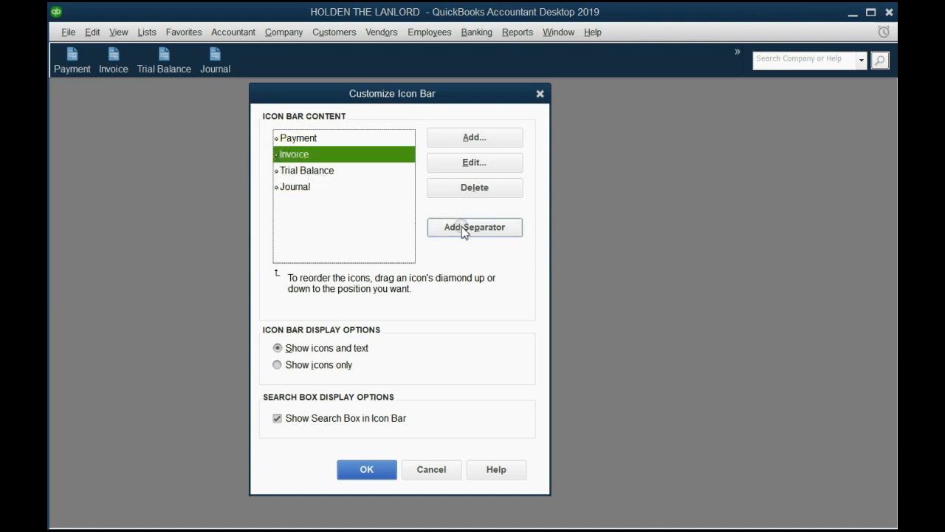
click(474, 227)
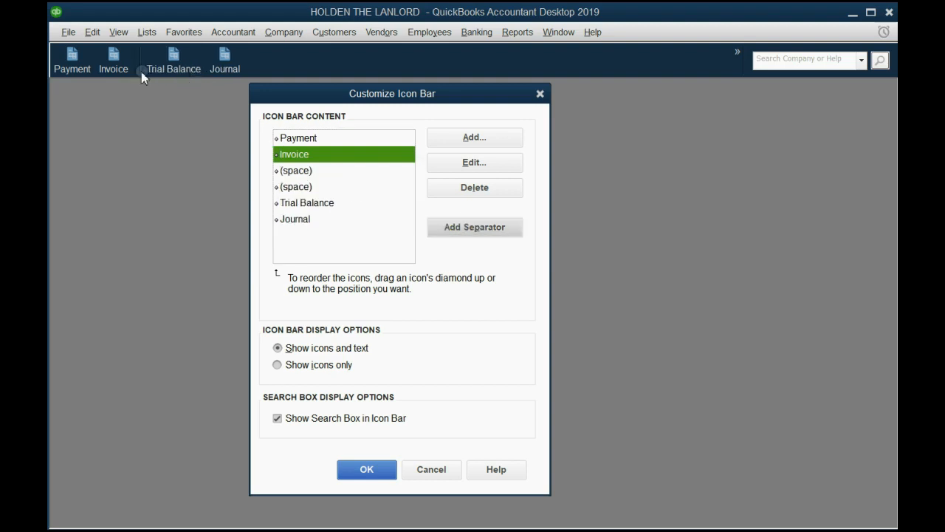
mouse_move(100, 76)
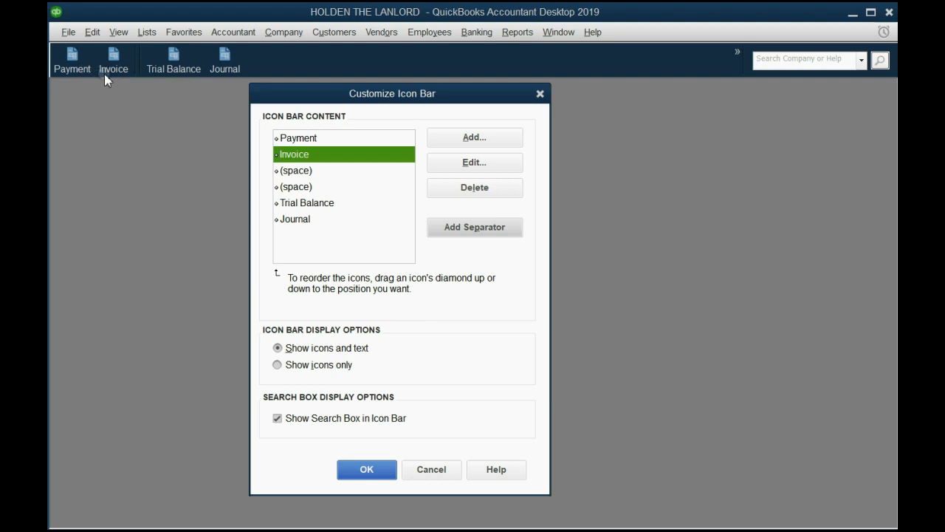
mouse_move(183, 73)
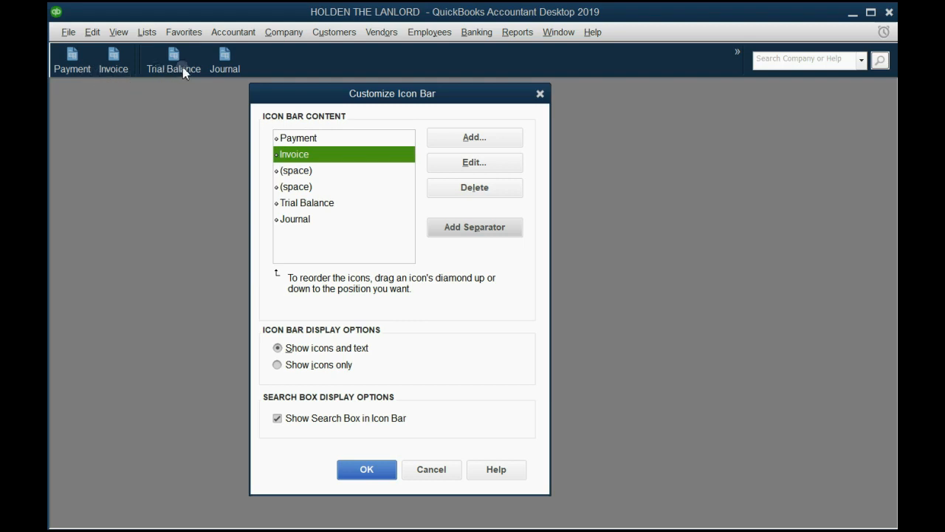
click(366, 469)
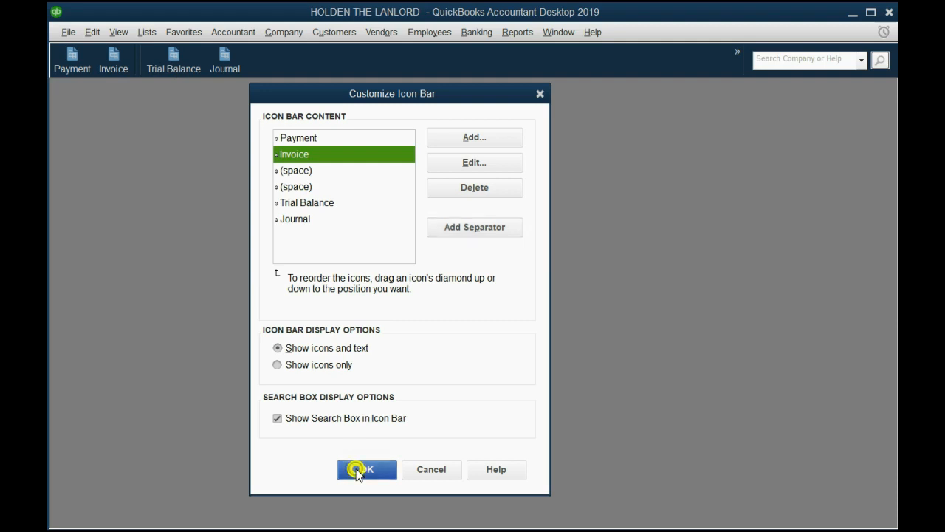